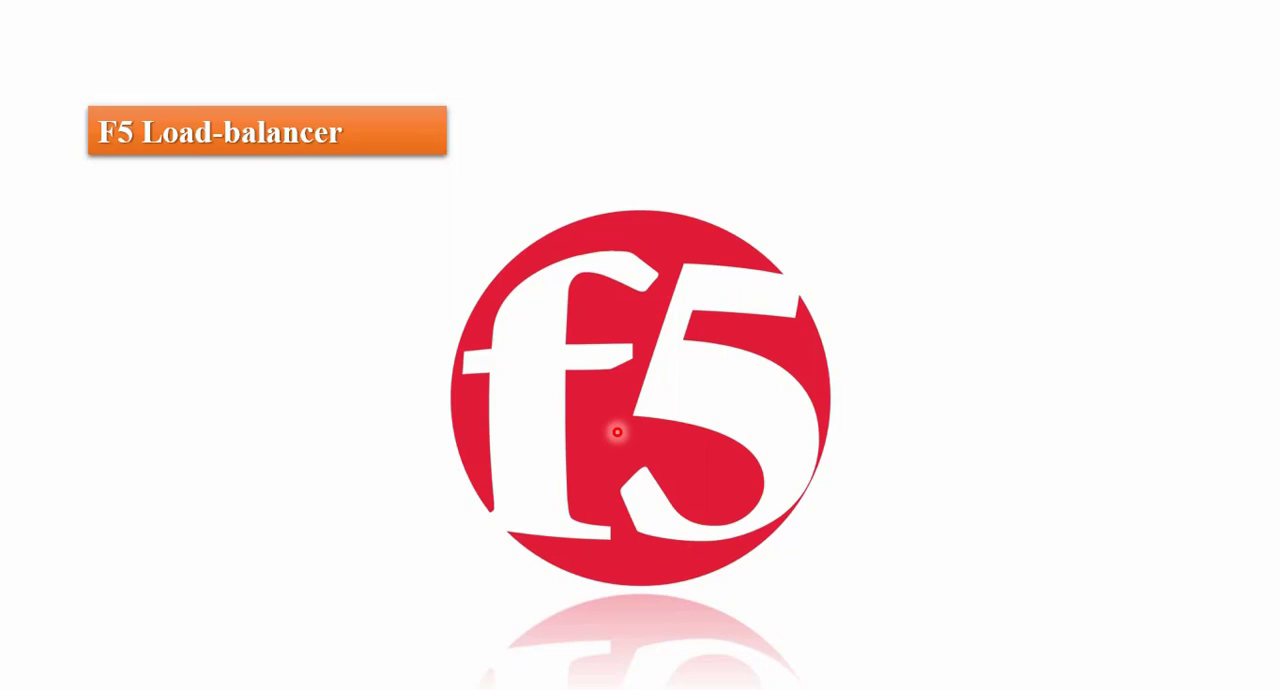
mouse_move(216, 190)
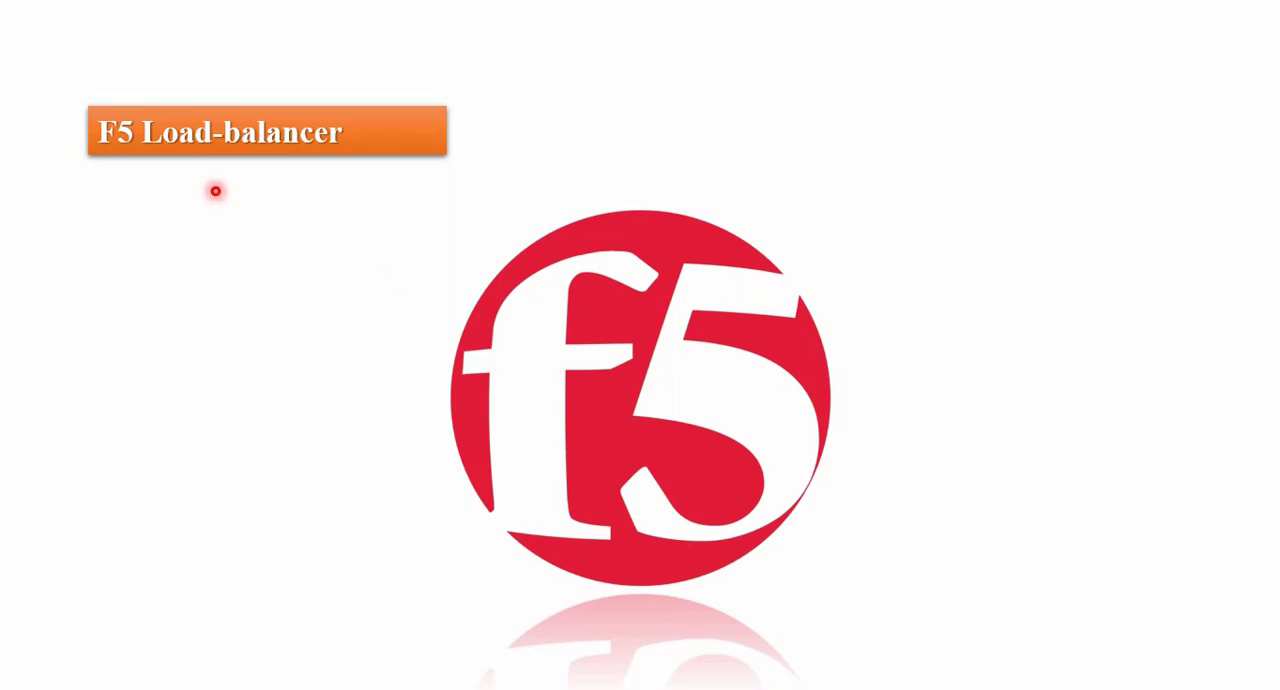
mouse_move(524, 364)
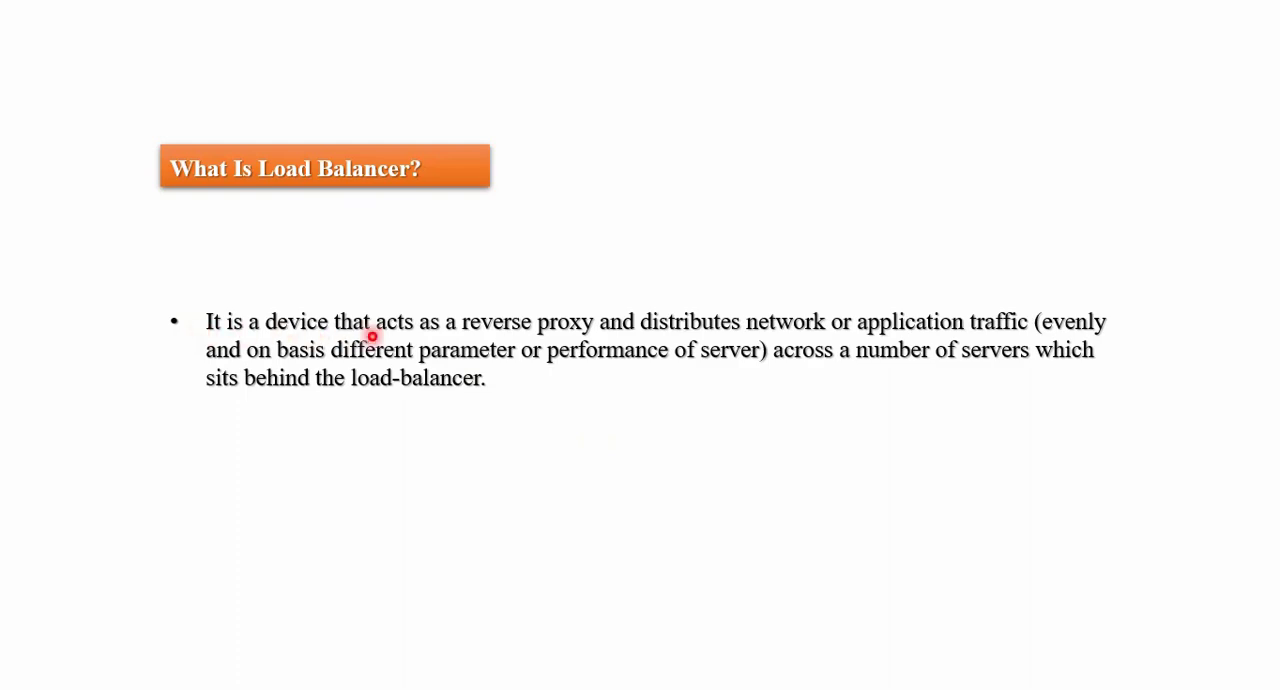
mouse_move(658, 340)
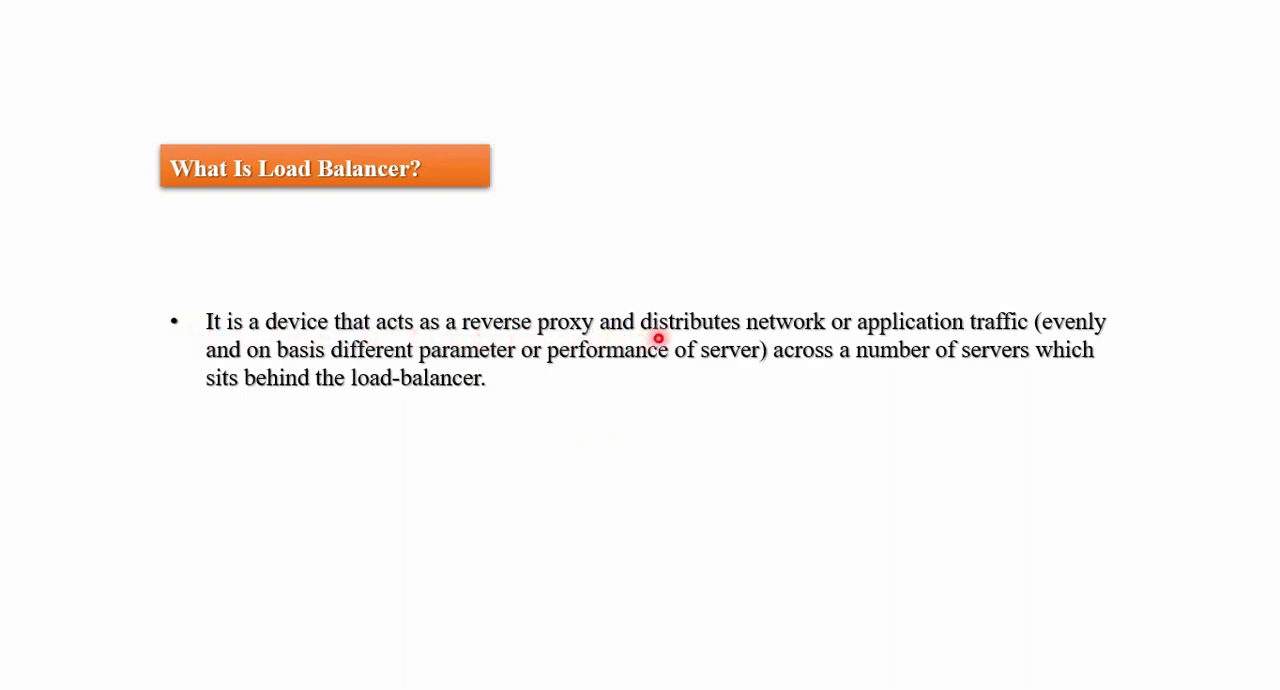
mouse_move(978, 336)
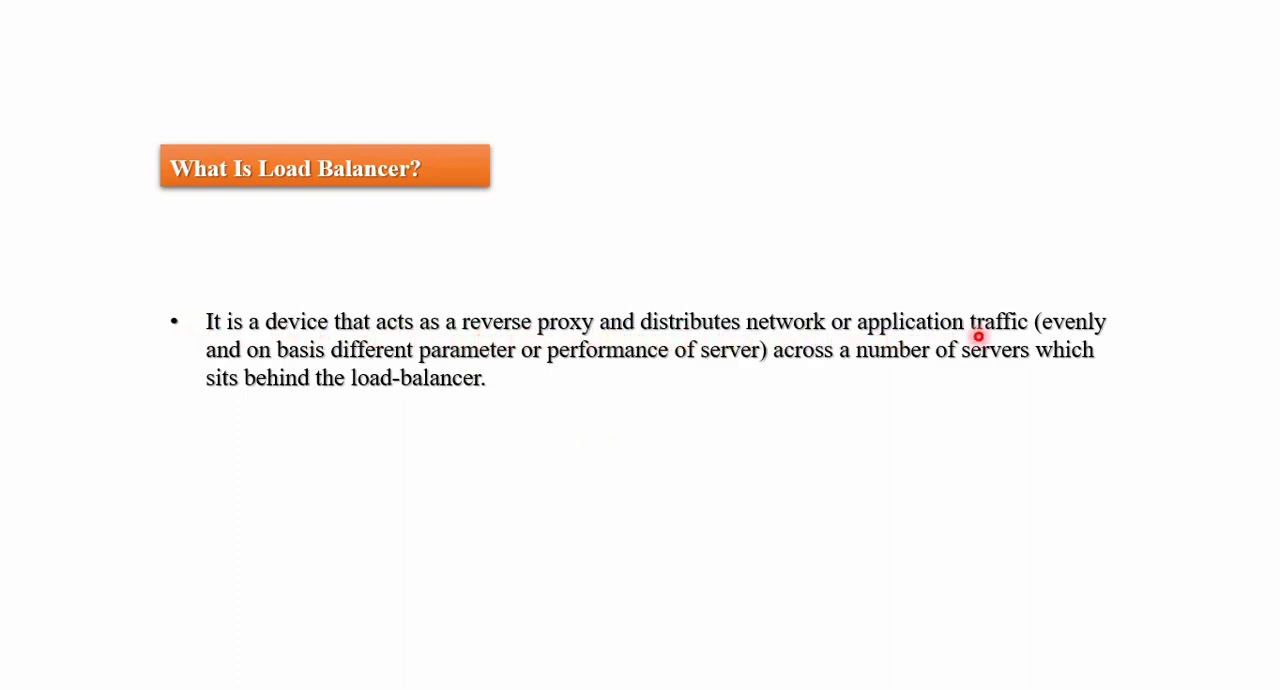
mouse_move(882, 364)
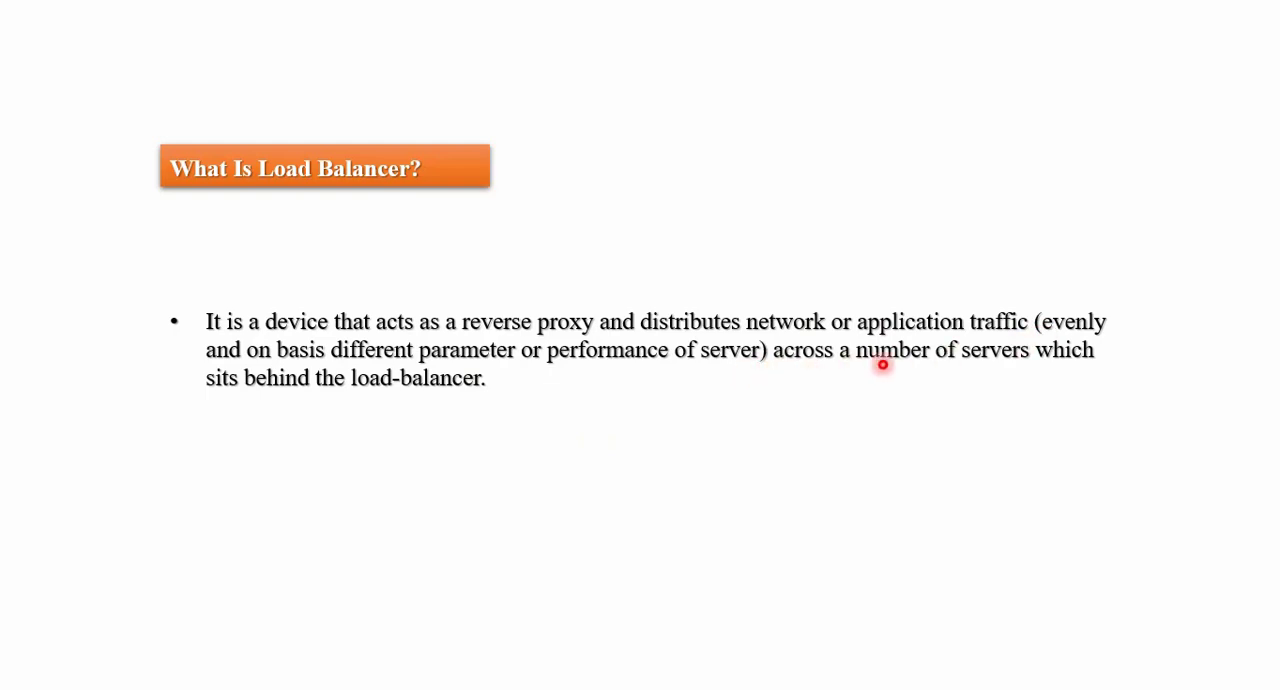
mouse_move(208, 392)
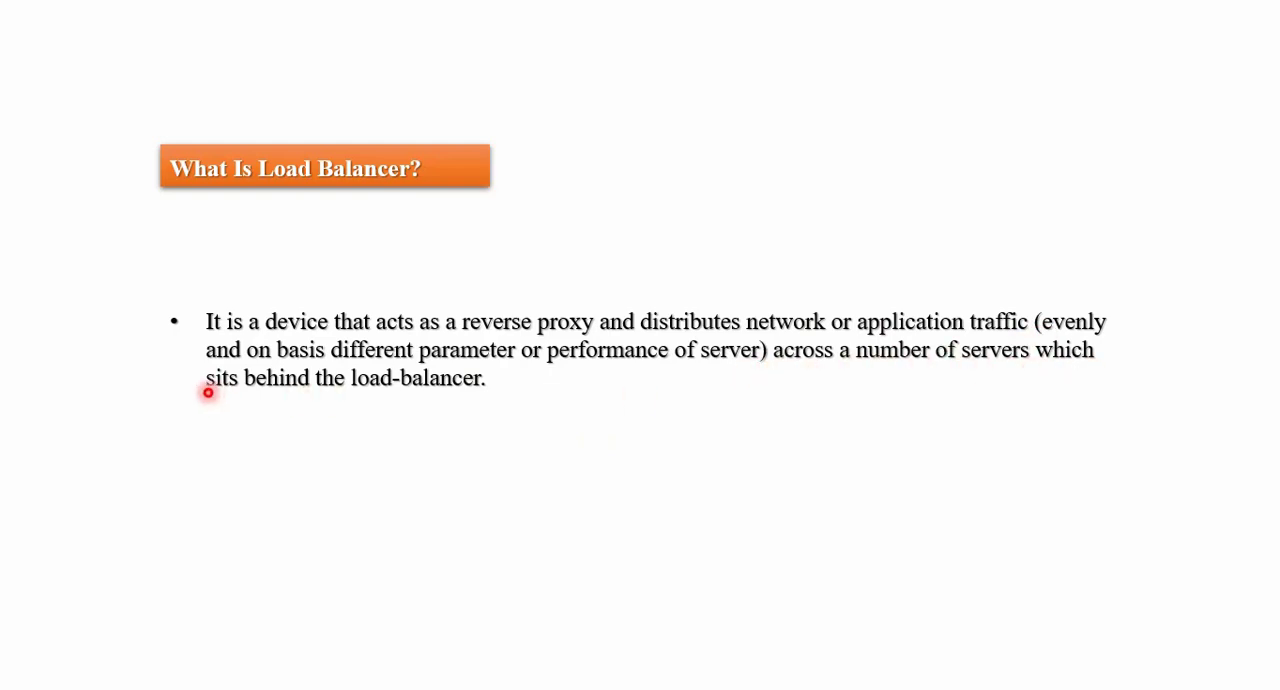
mouse_move(456, 332)
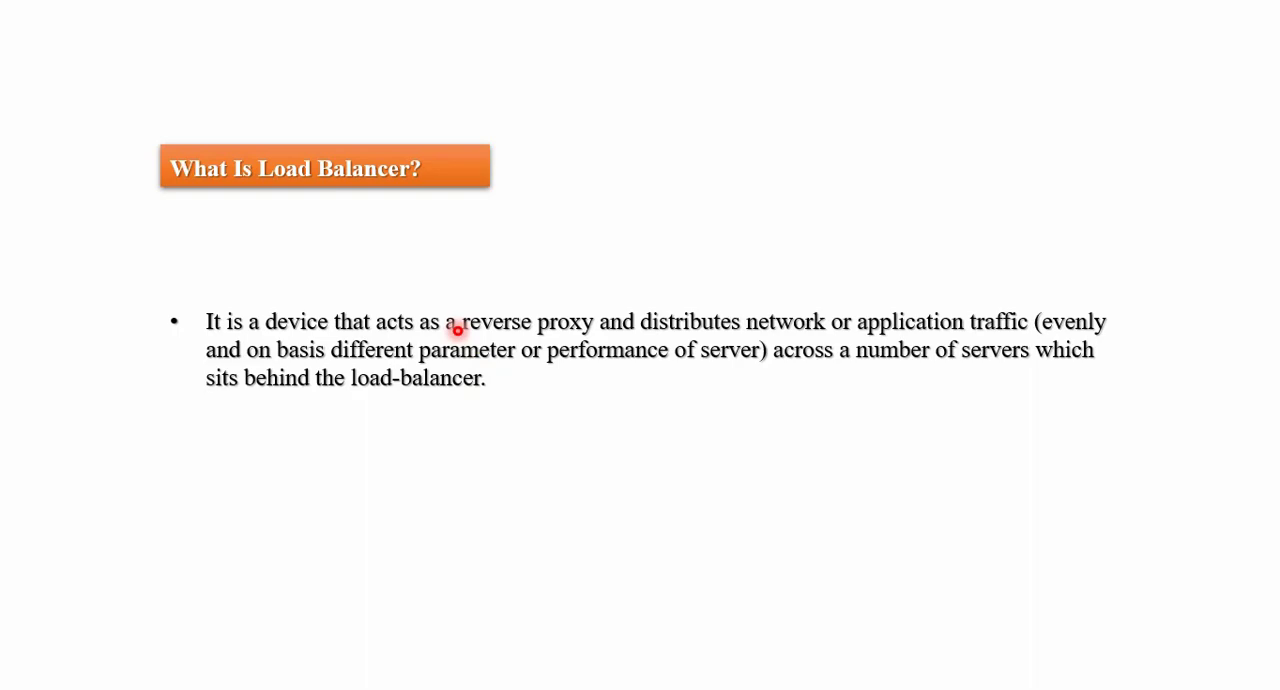
mouse_move(588, 336)
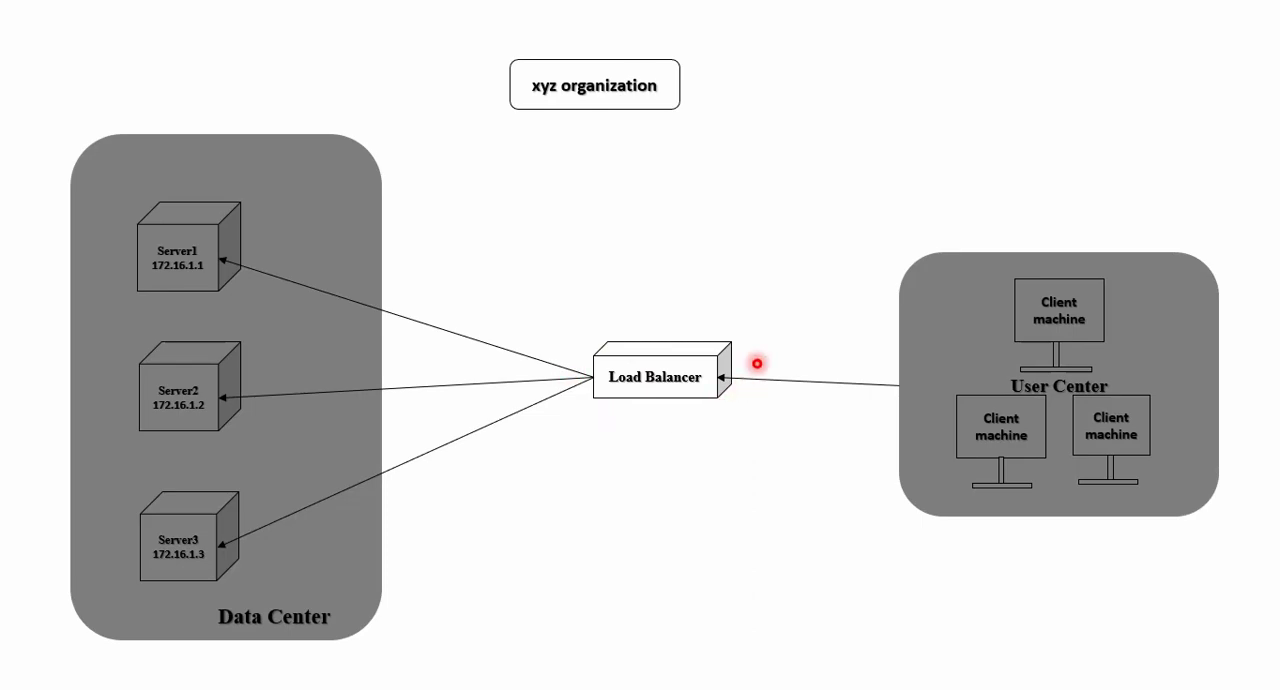
mouse_move(1120, 394)
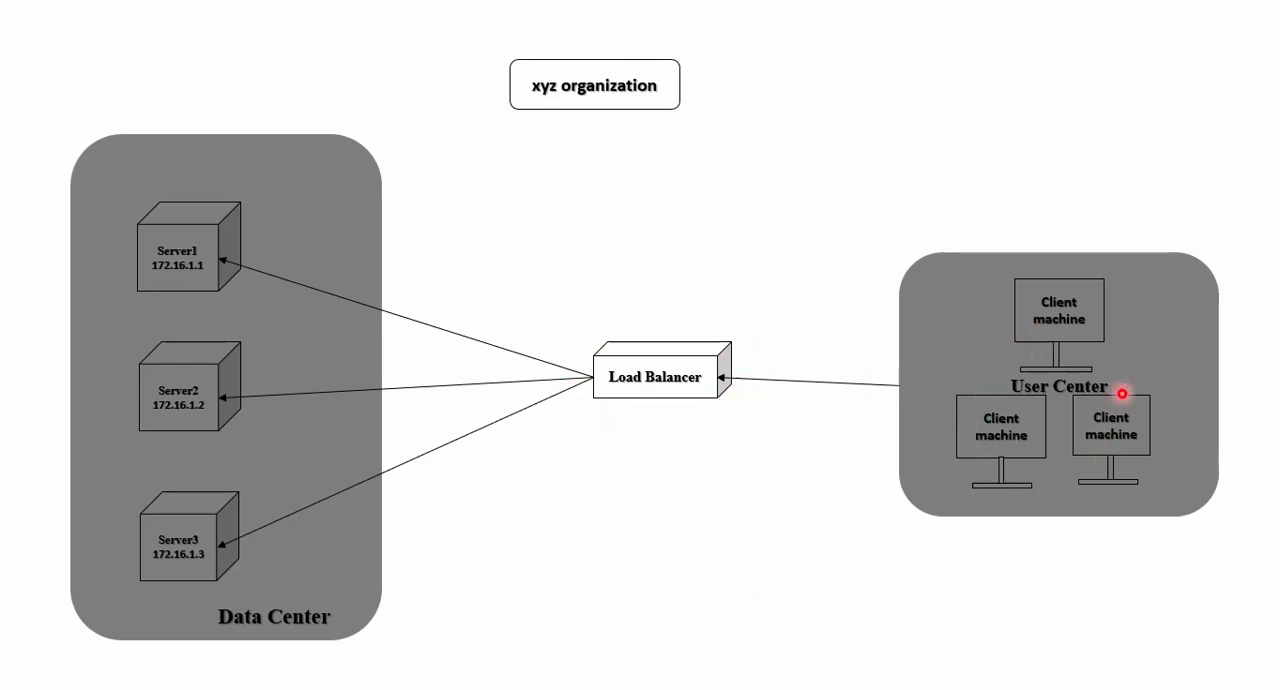
mouse_move(240, 152)
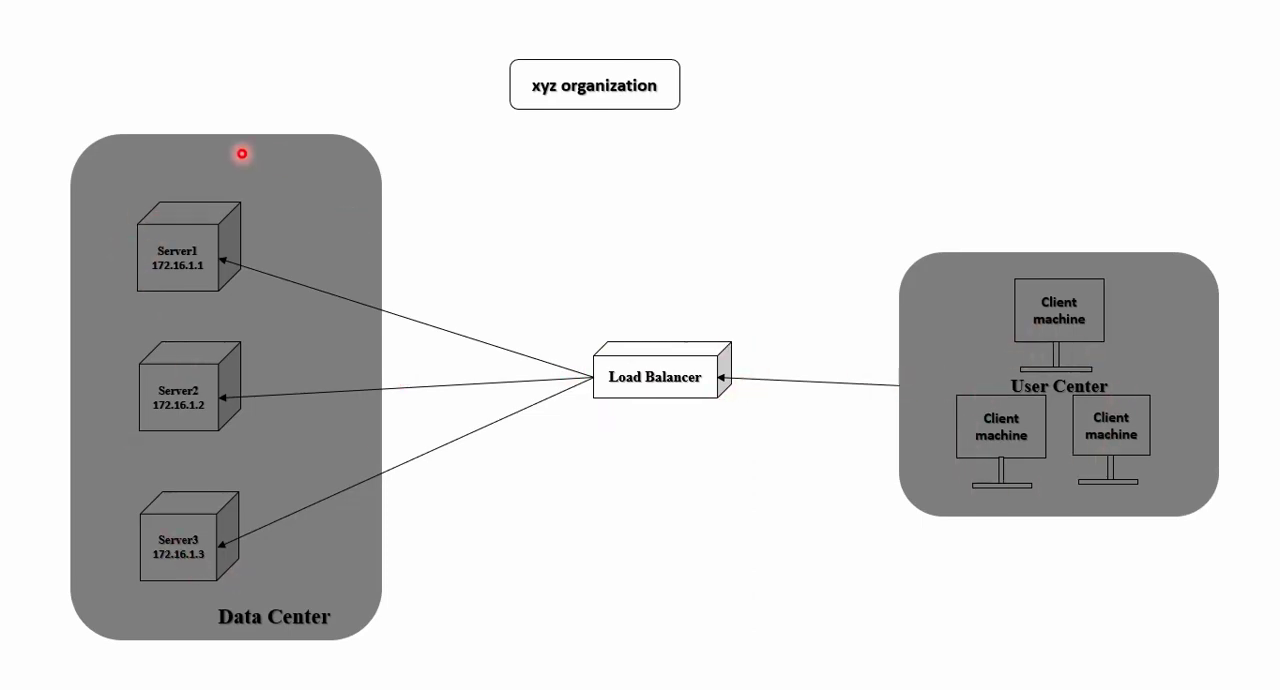
mouse_move(1018, 440)
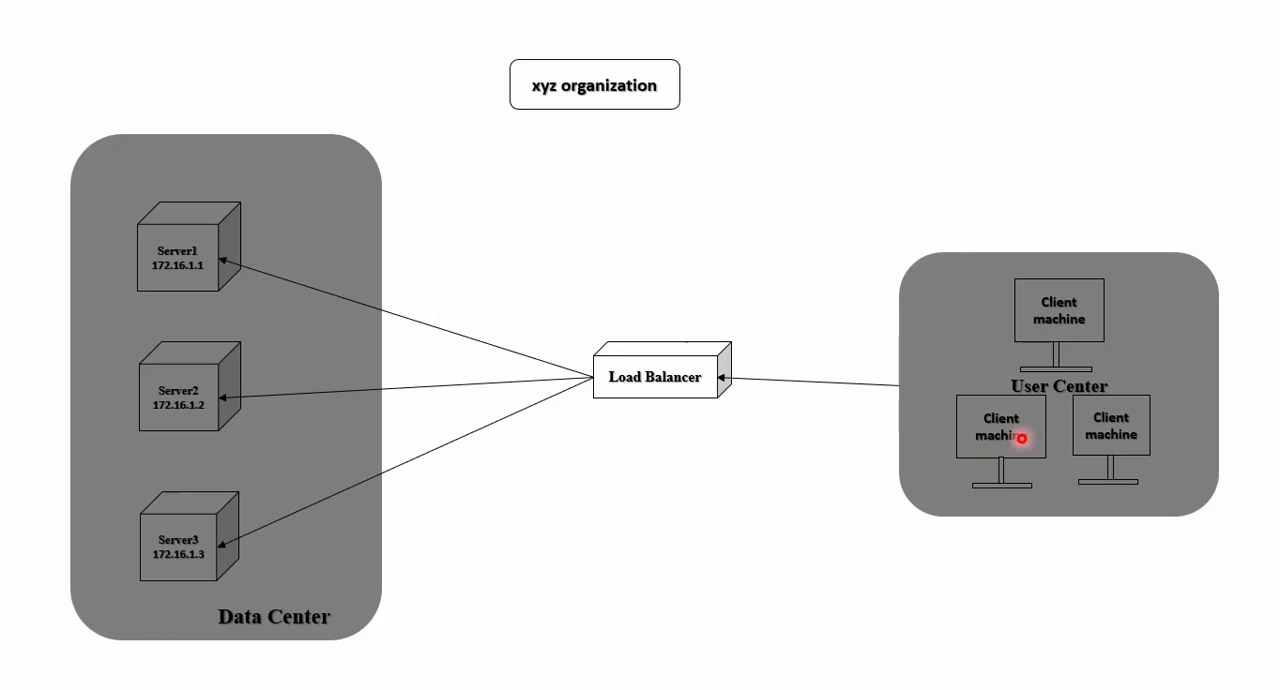
mouse_move(500, 456)
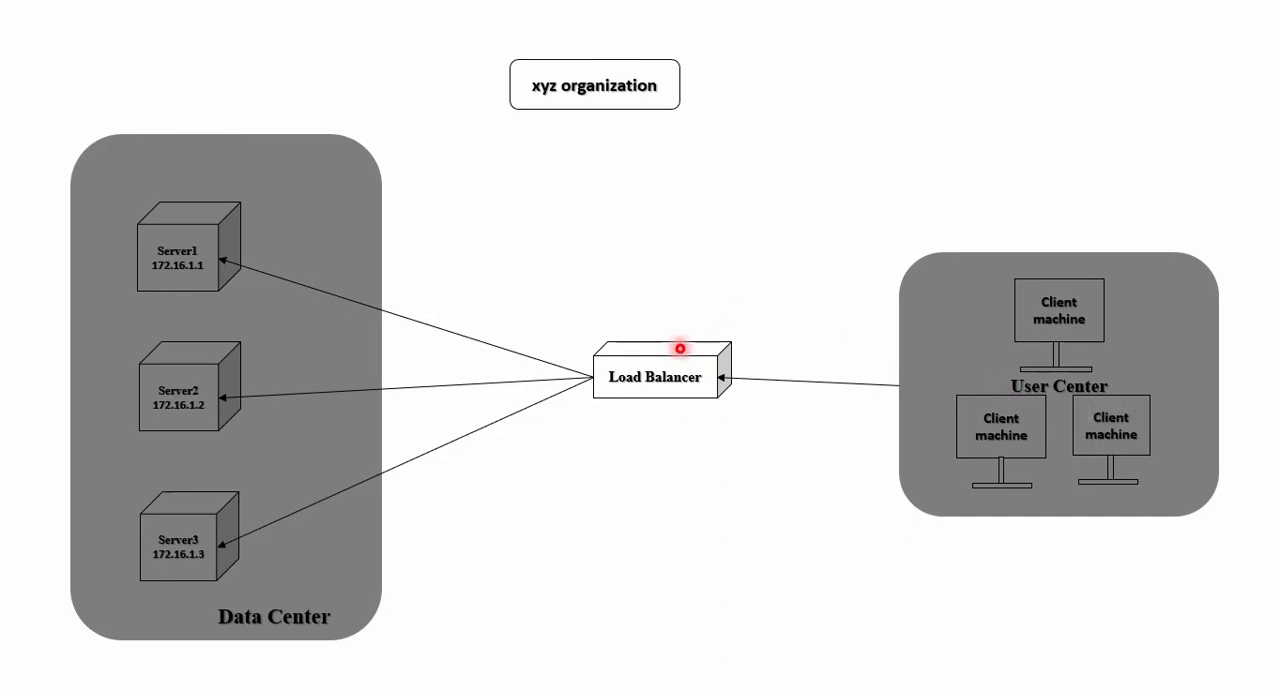
mouse_move(196, 212)
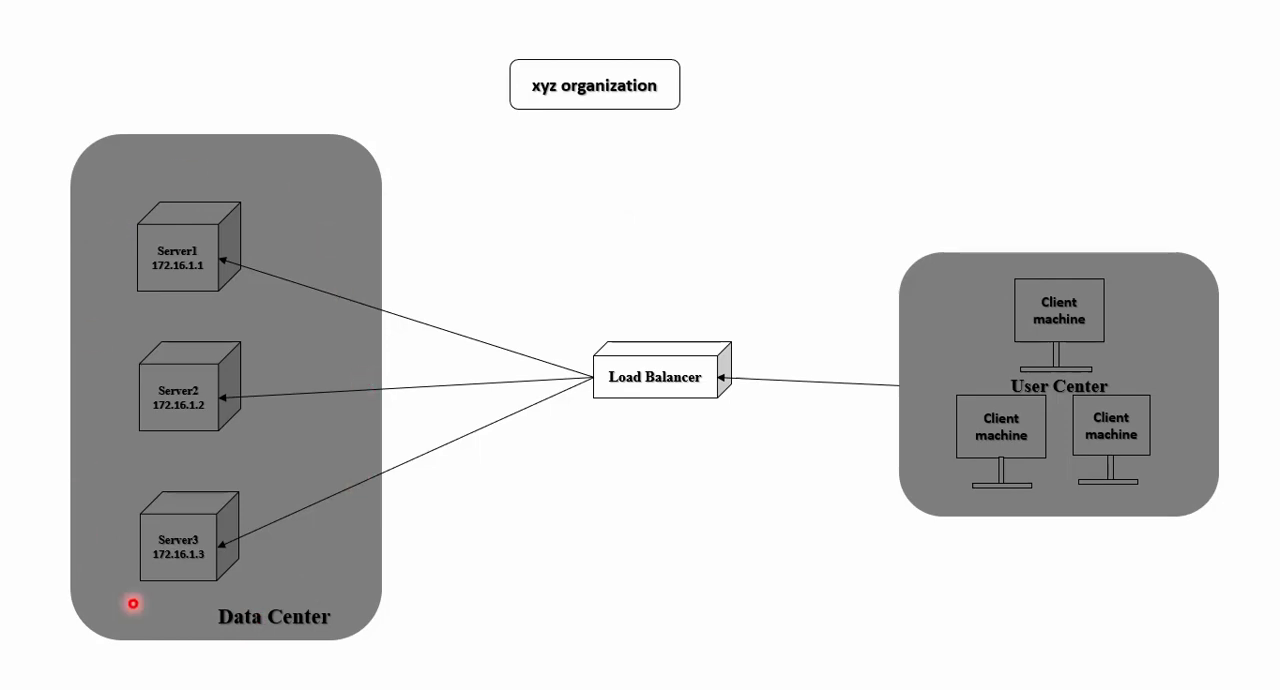
mouse_move(688, 360)
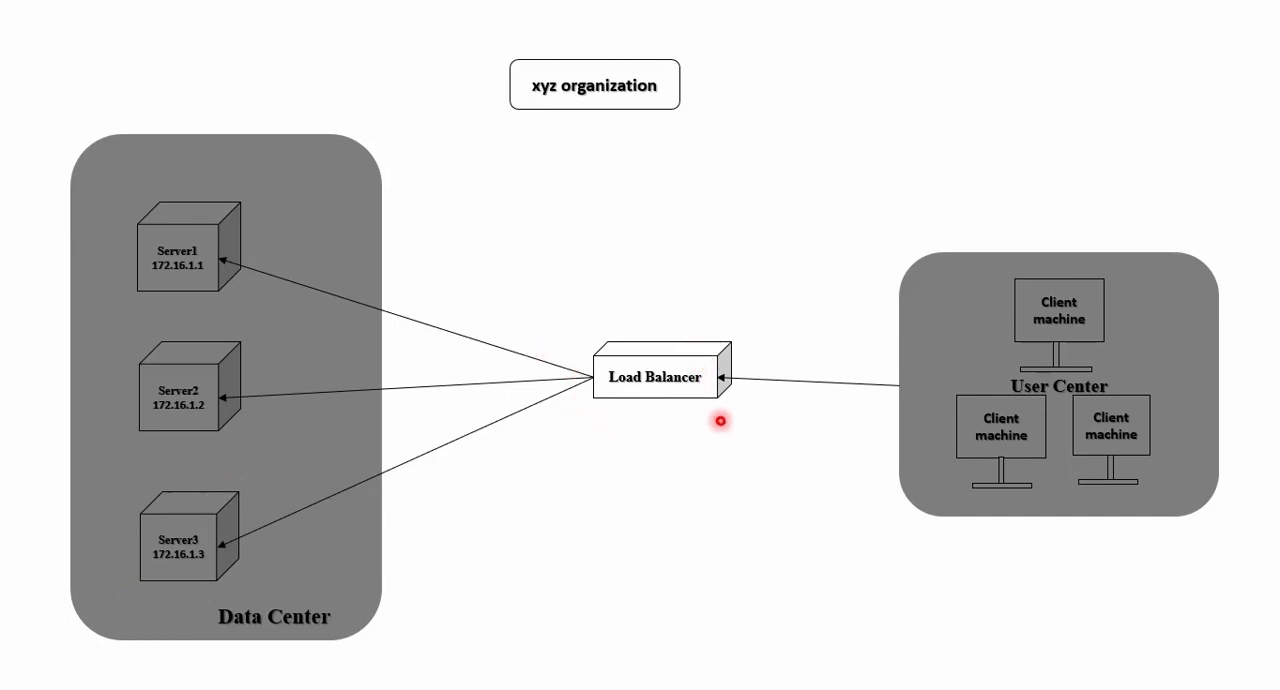
mouse_move(200, 300)
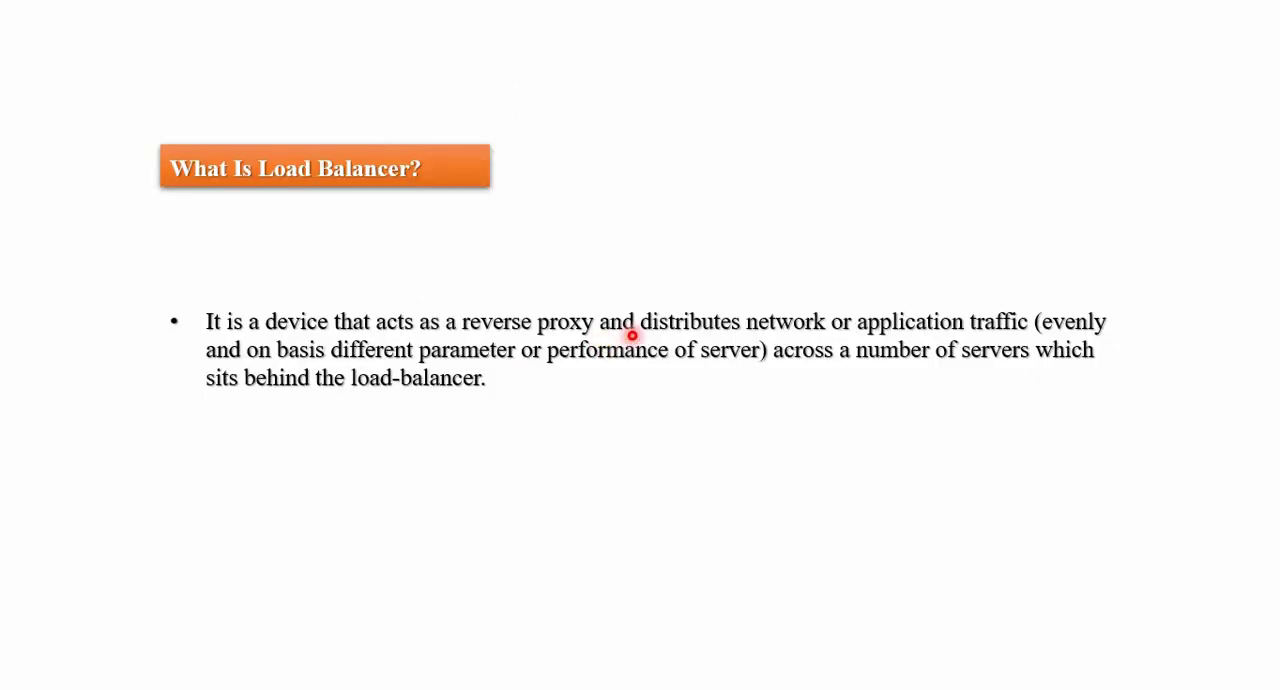
mouse_move(812, 336)
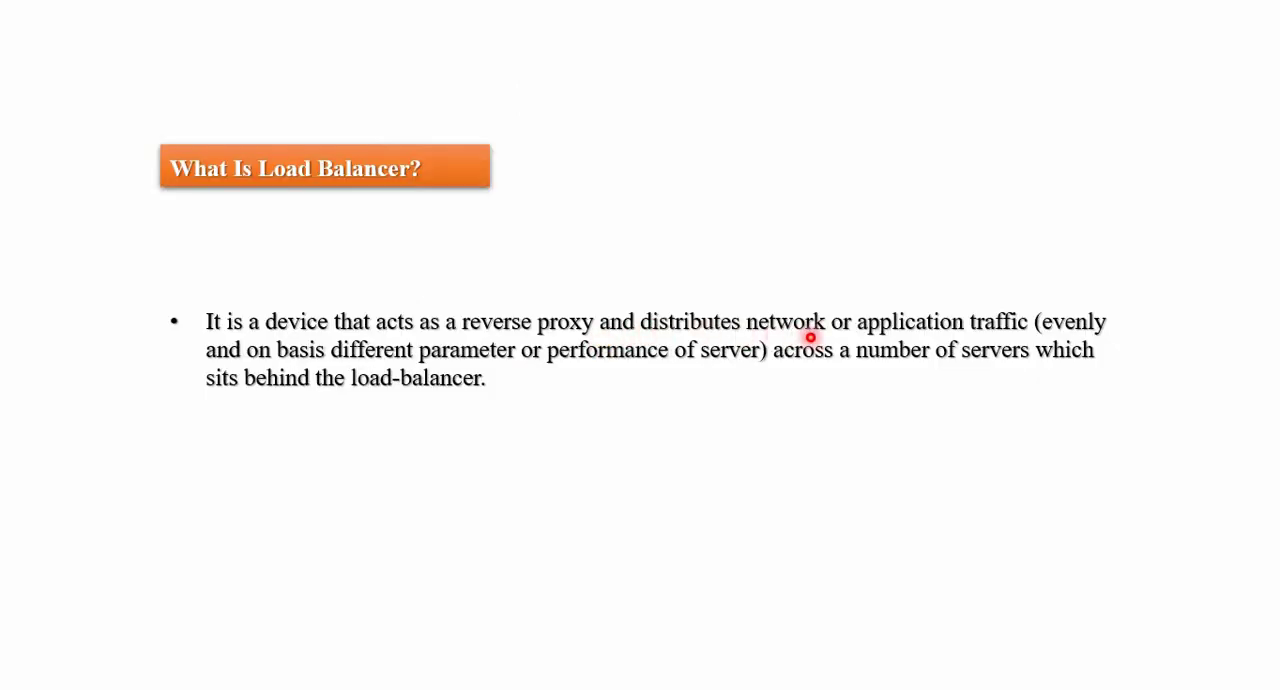
mouse_move(1064, 340)
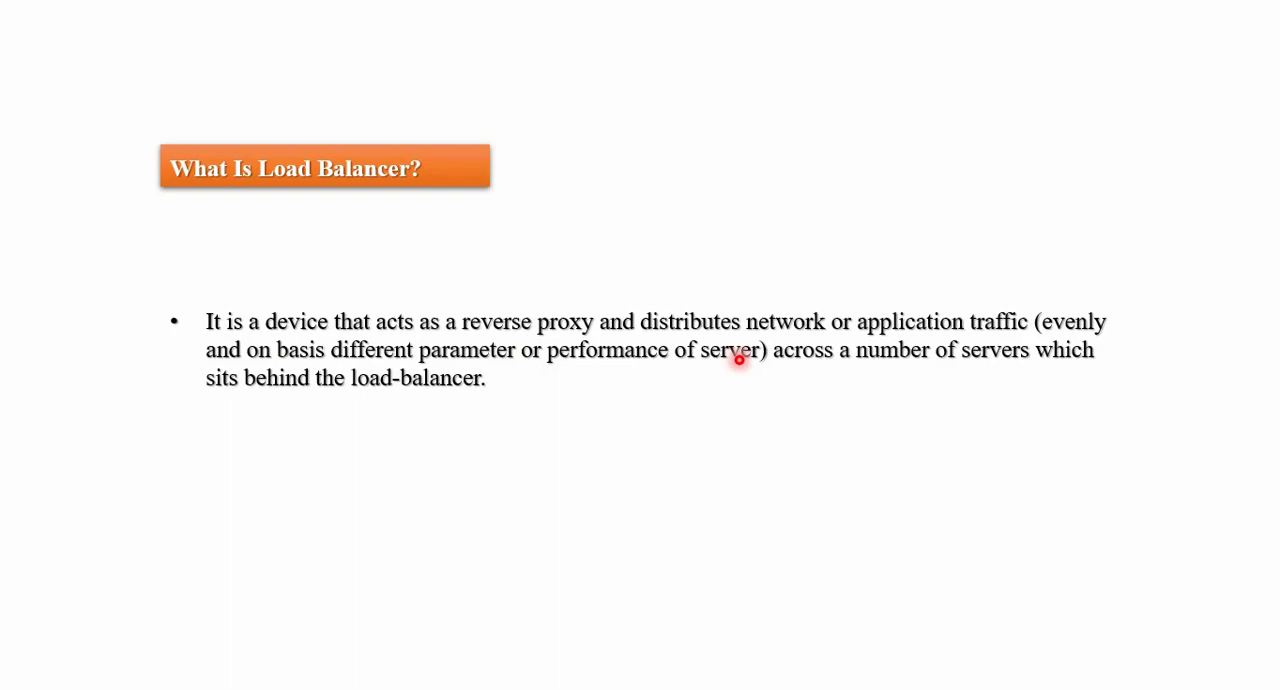
mouse_move(546, 372)
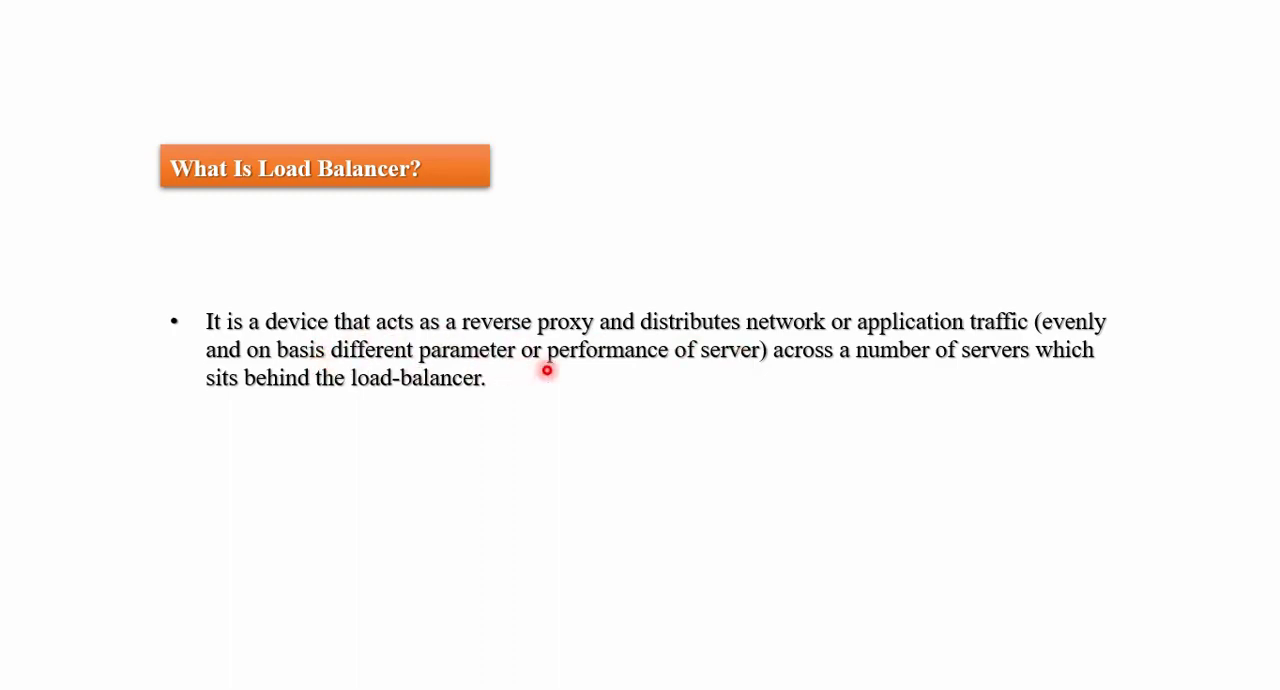
mouse_move(760, 350)
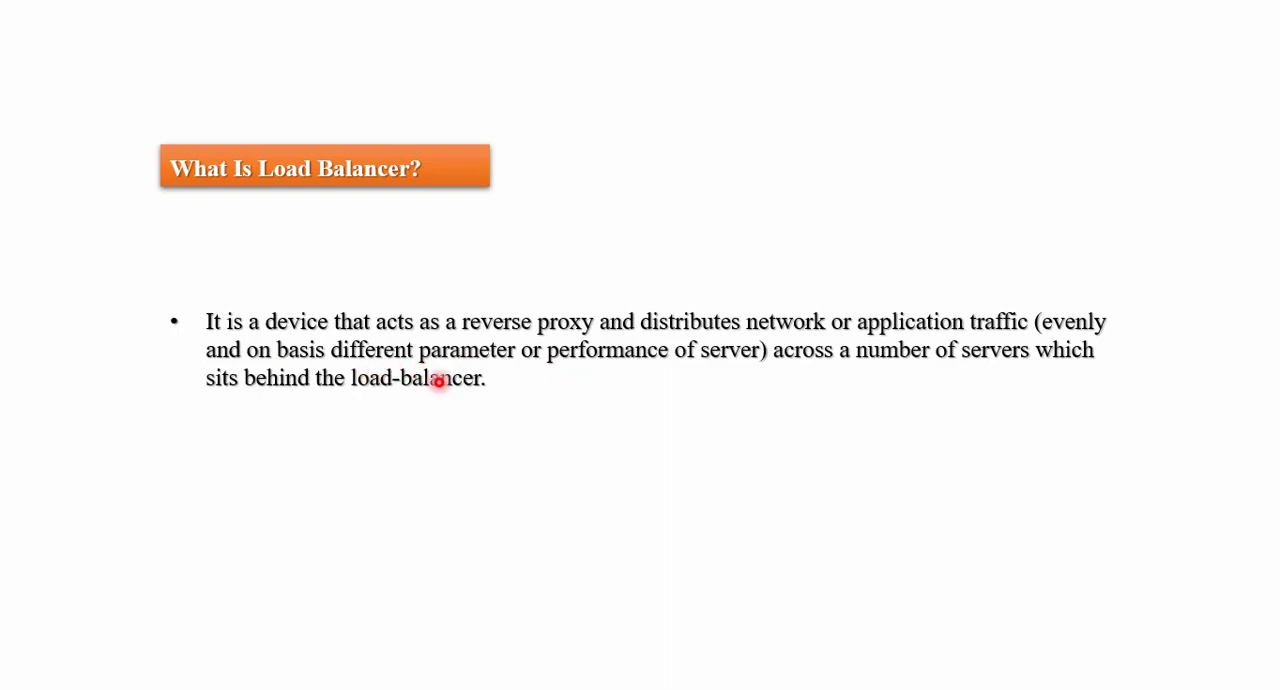
mouse_move(700, 444)
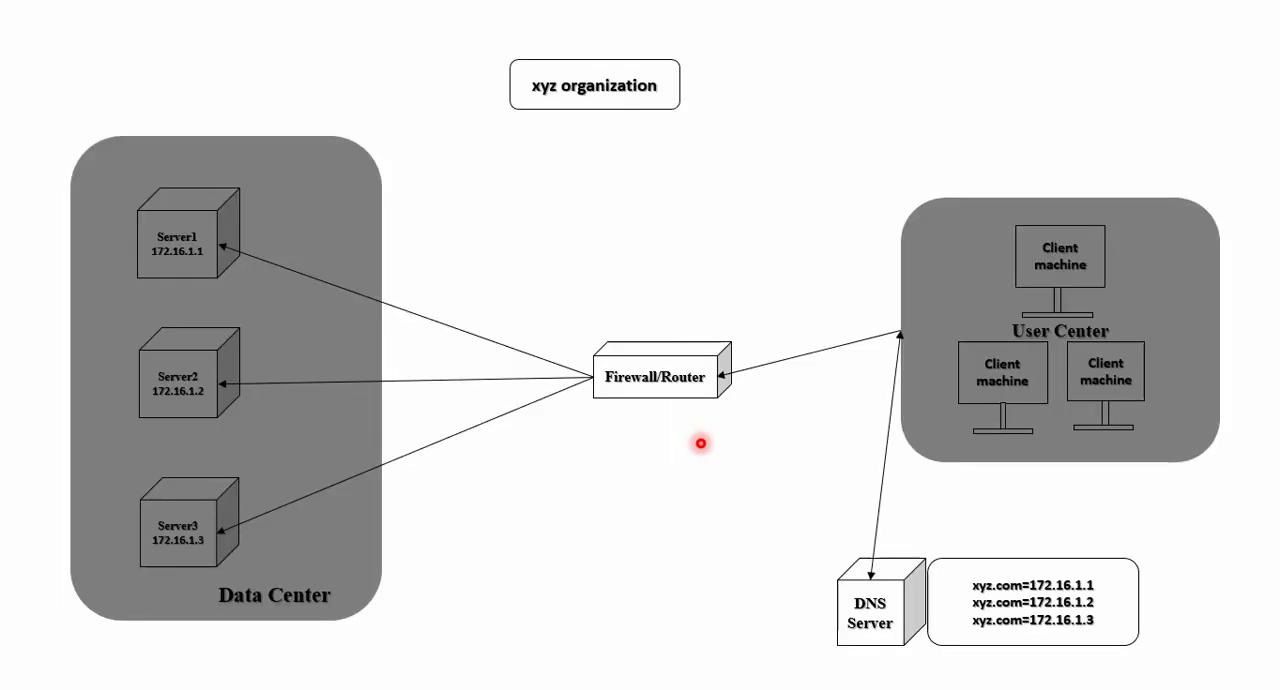
mouse_move(652, 332)
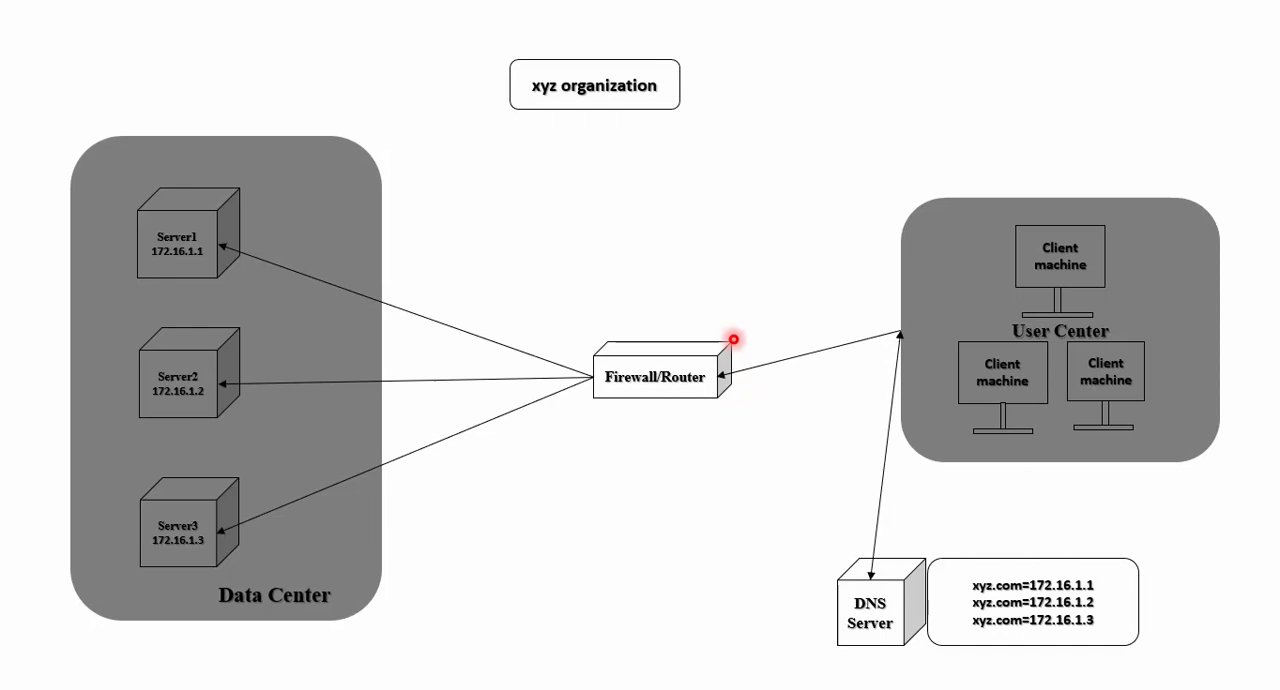
mouse_move(834, 612)
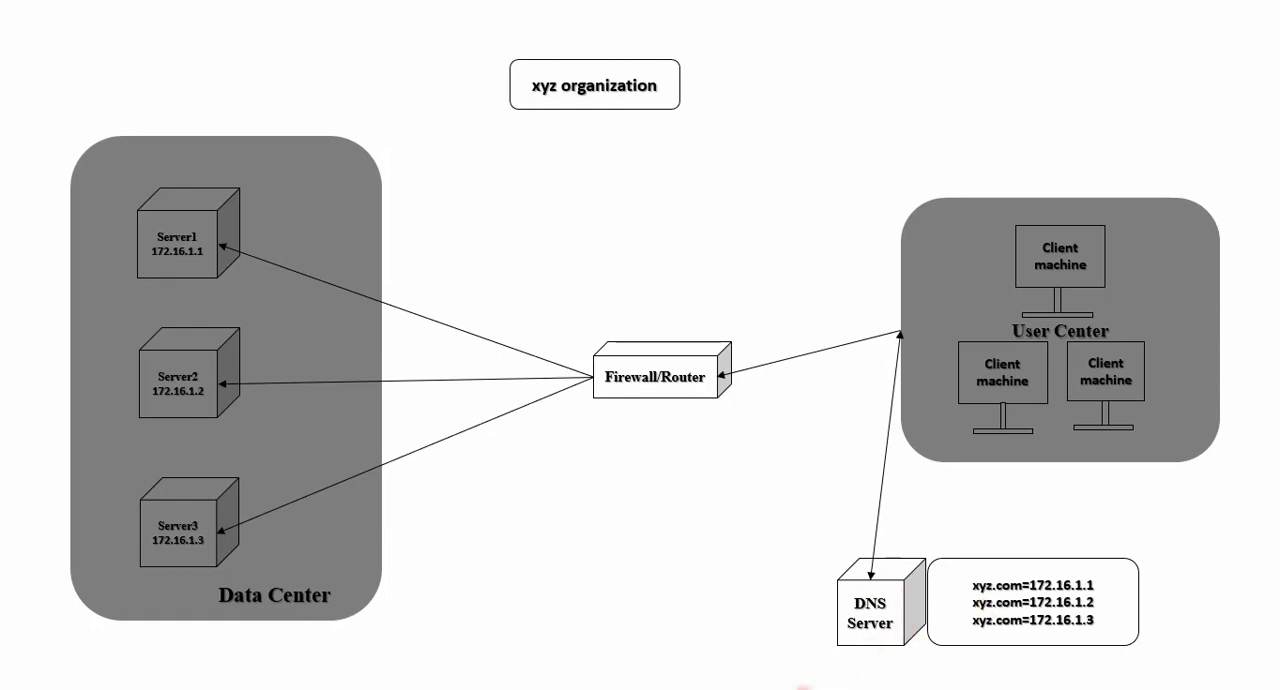
click(1048, 288)
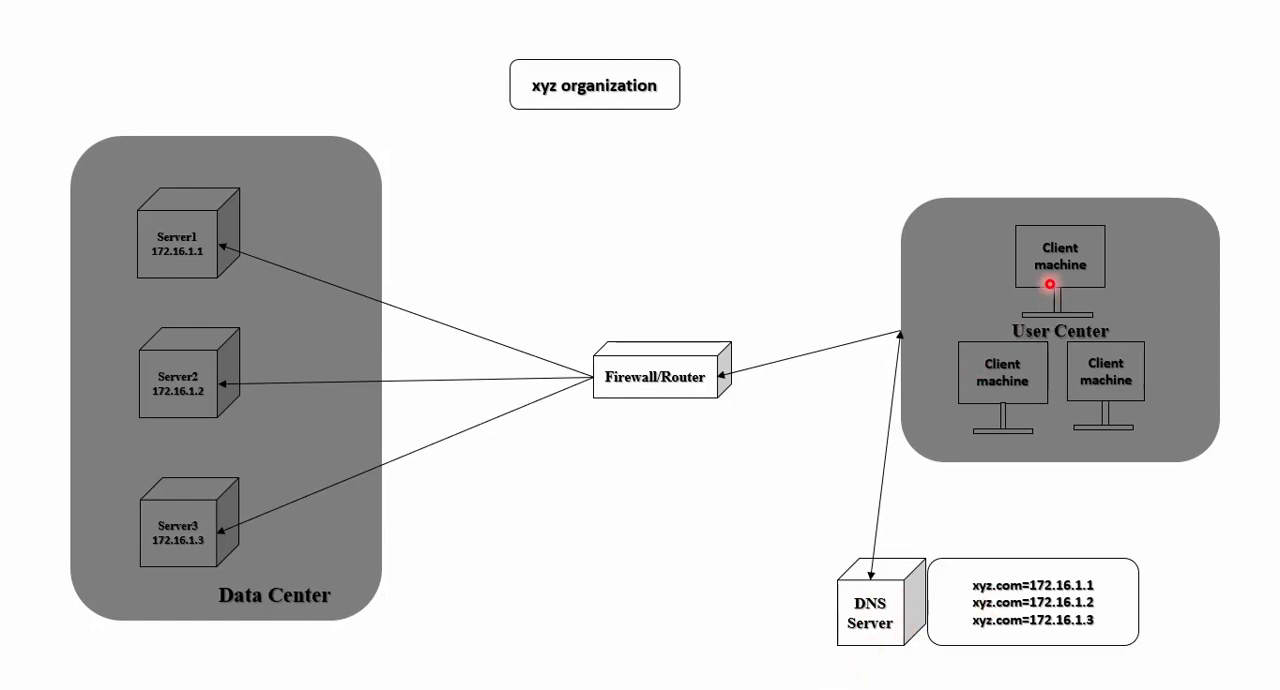
mouse_move(880, 588)
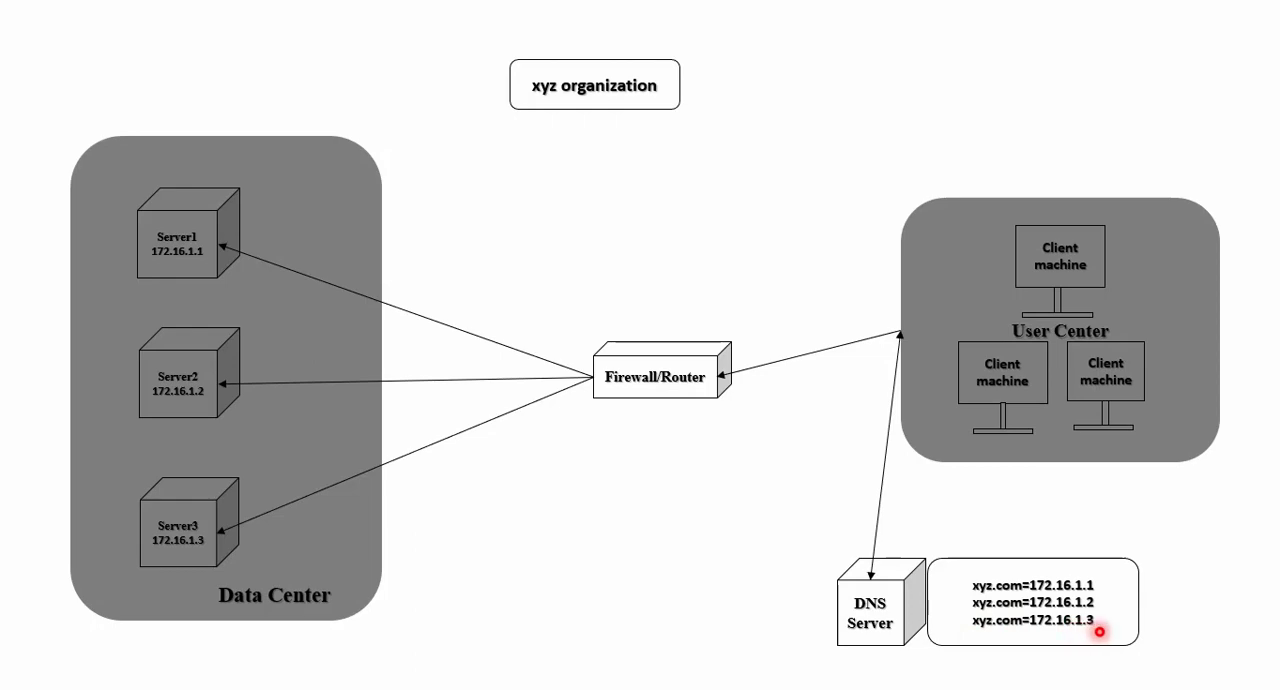
mouse_move(1040, 558)
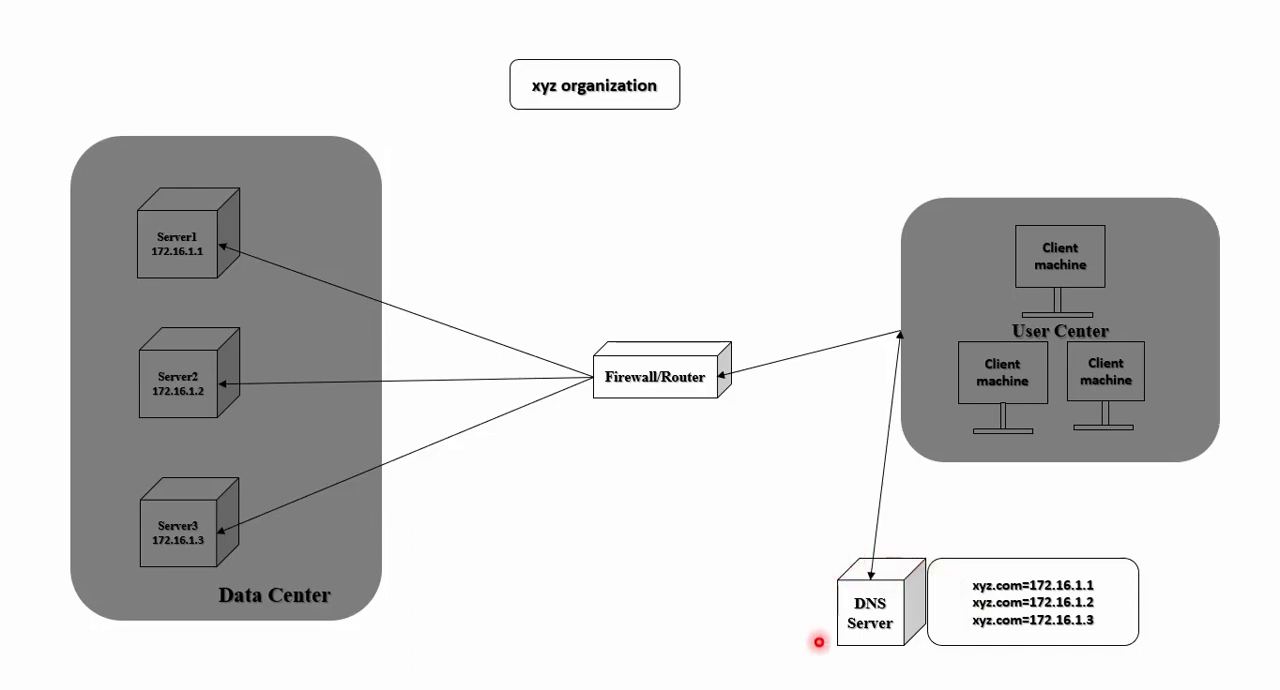
mouse_move(890, 652)
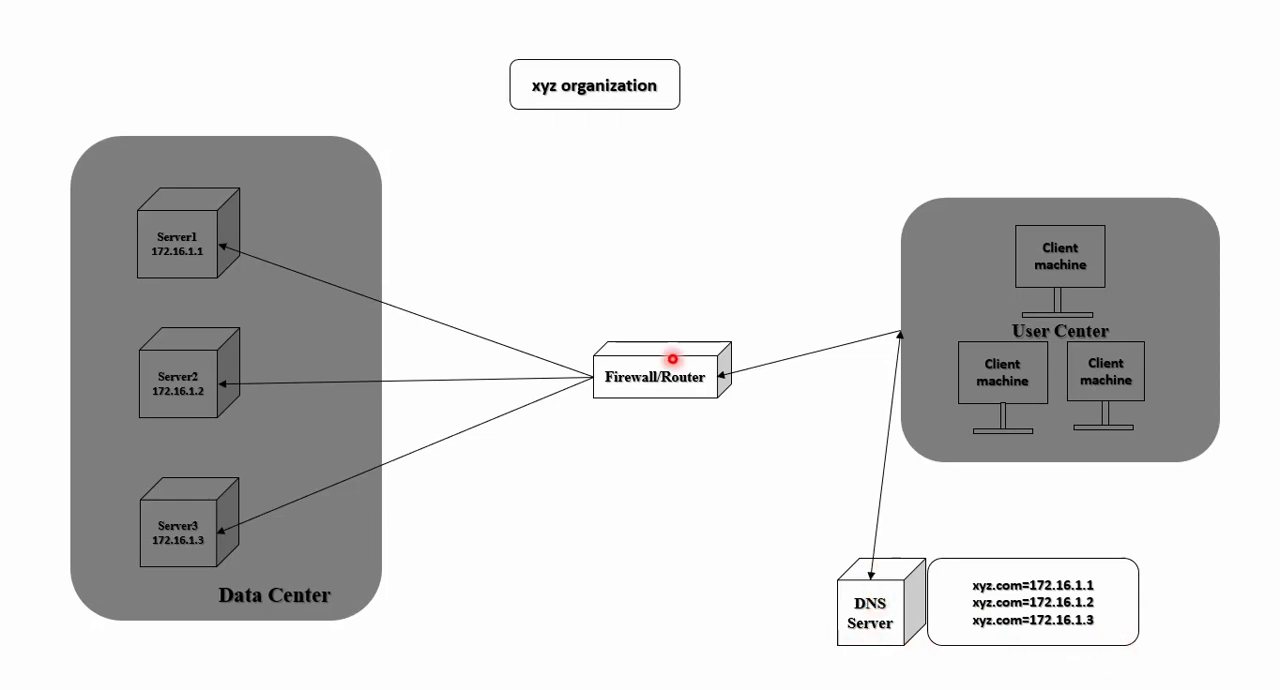
mouse_move(112, 352)
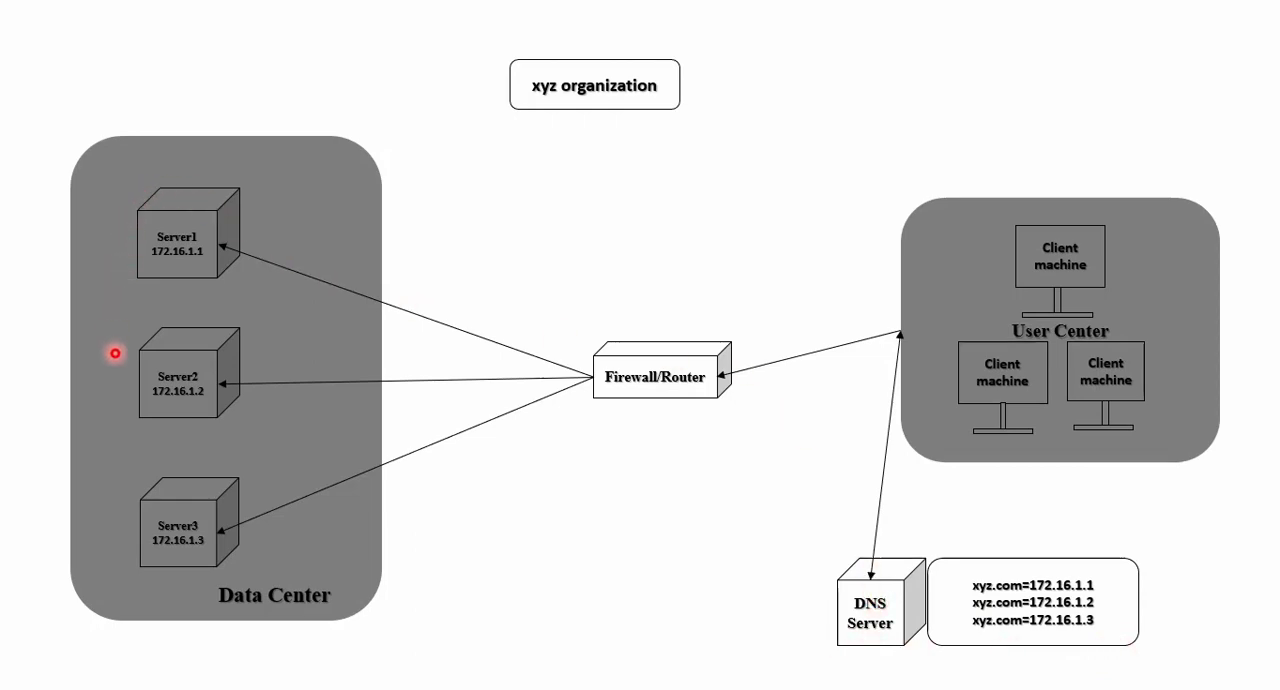
mouse_move(326, 366)
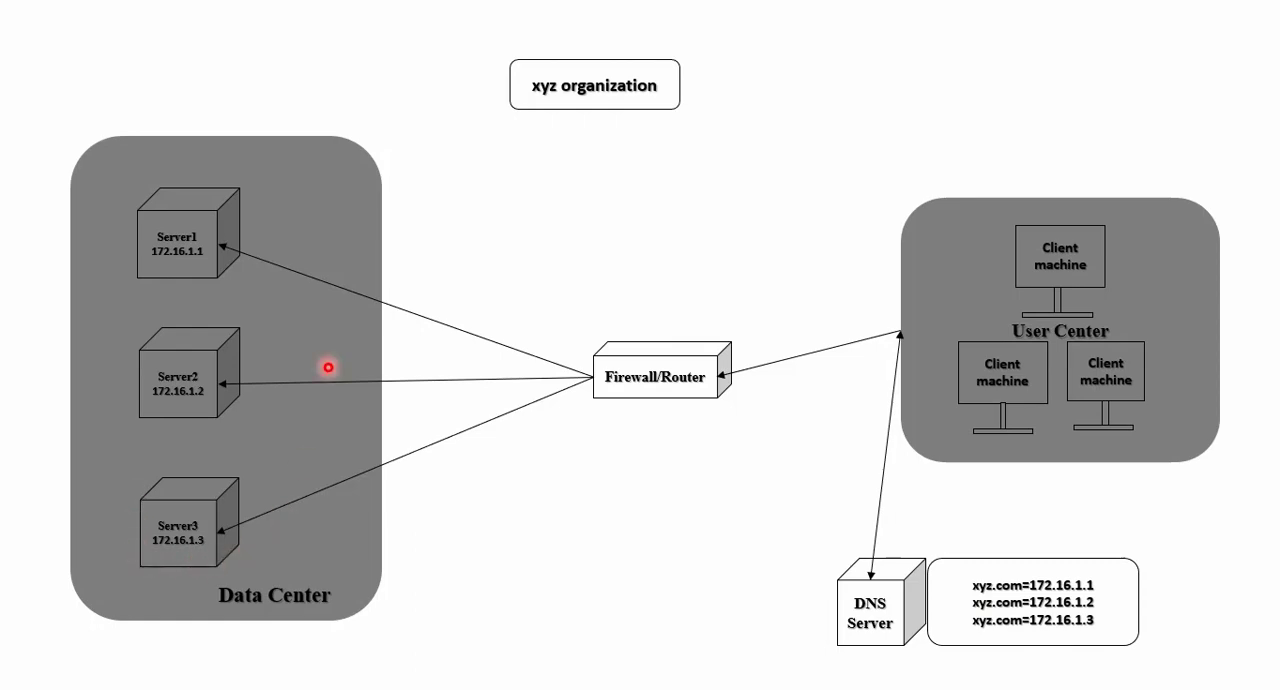
mouse_move(112, 432)
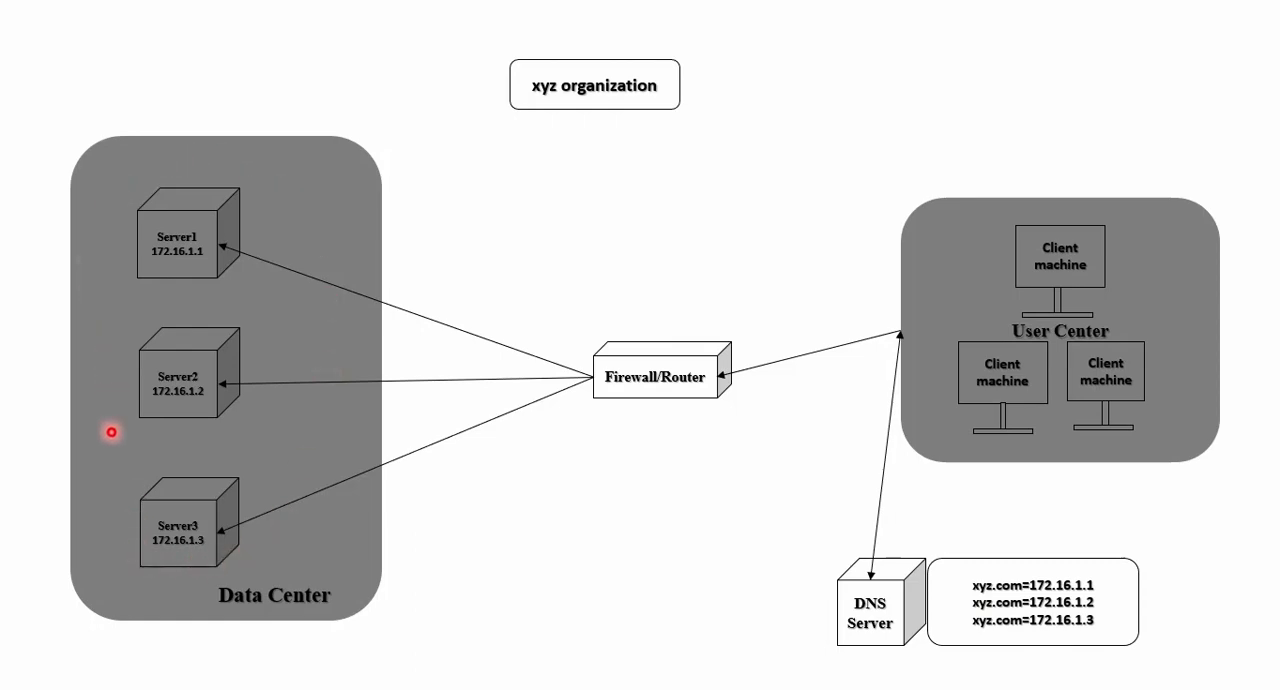
mouse_move(276, 490)
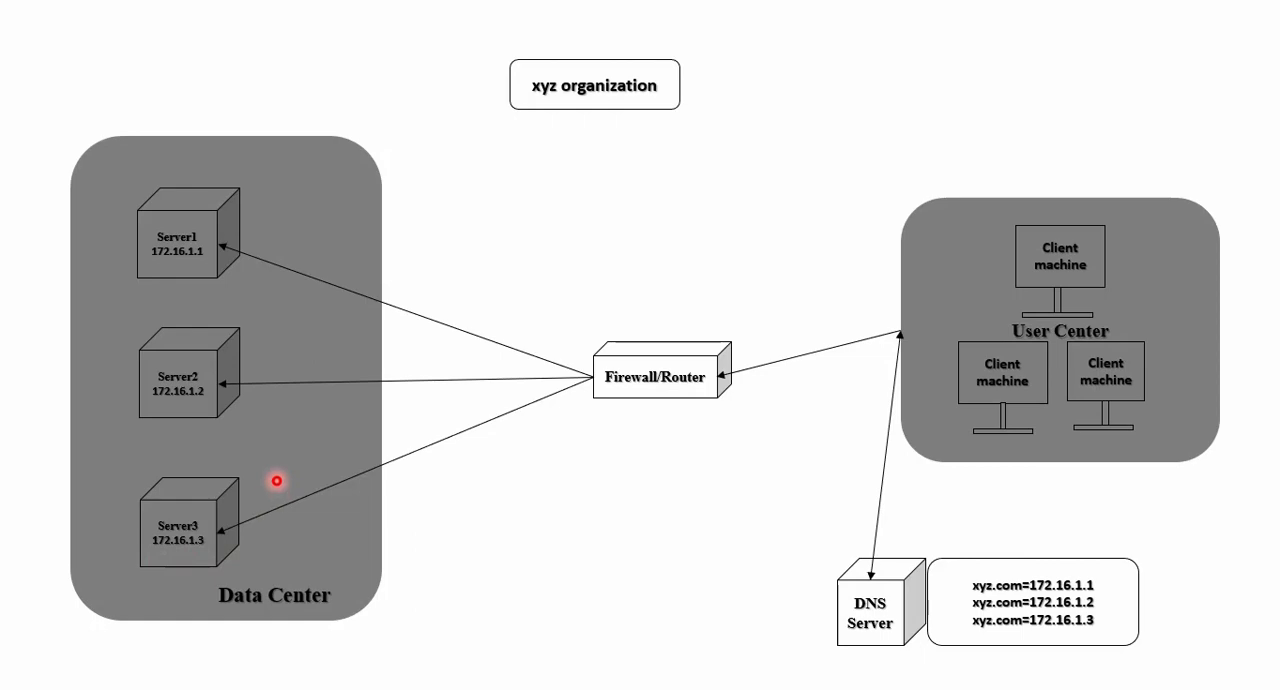
mouse_move(280, 452)
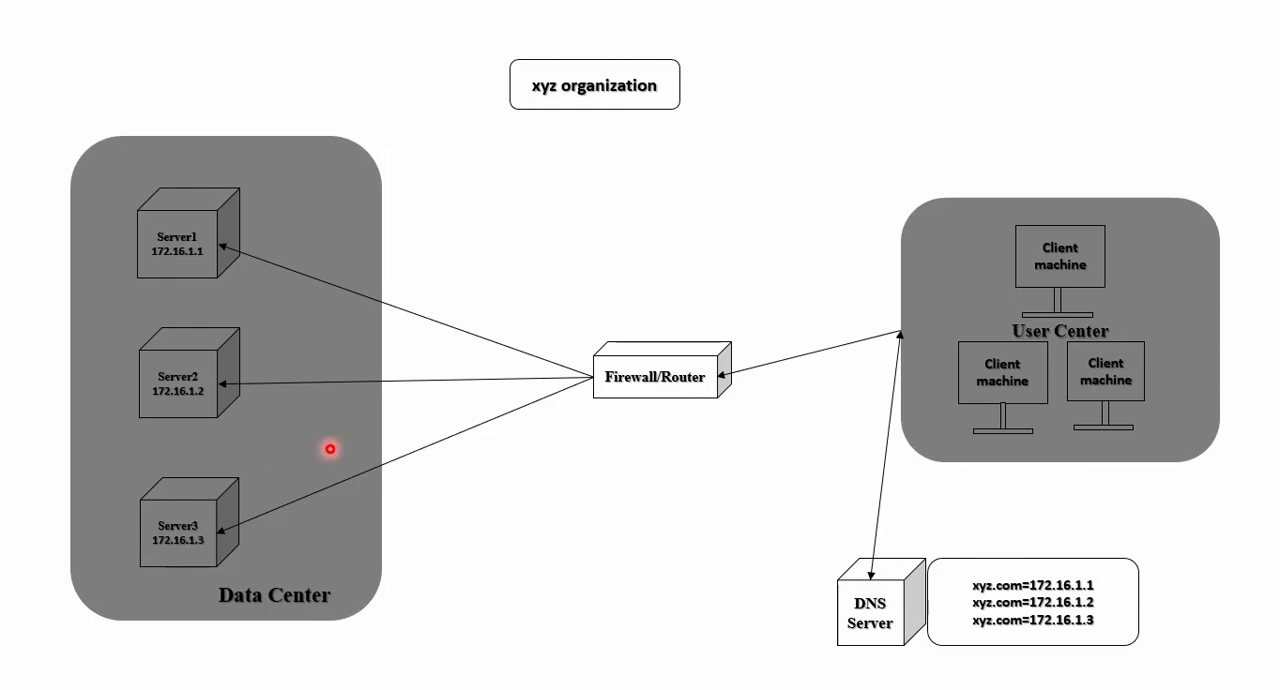
mouse_move(896, 648)
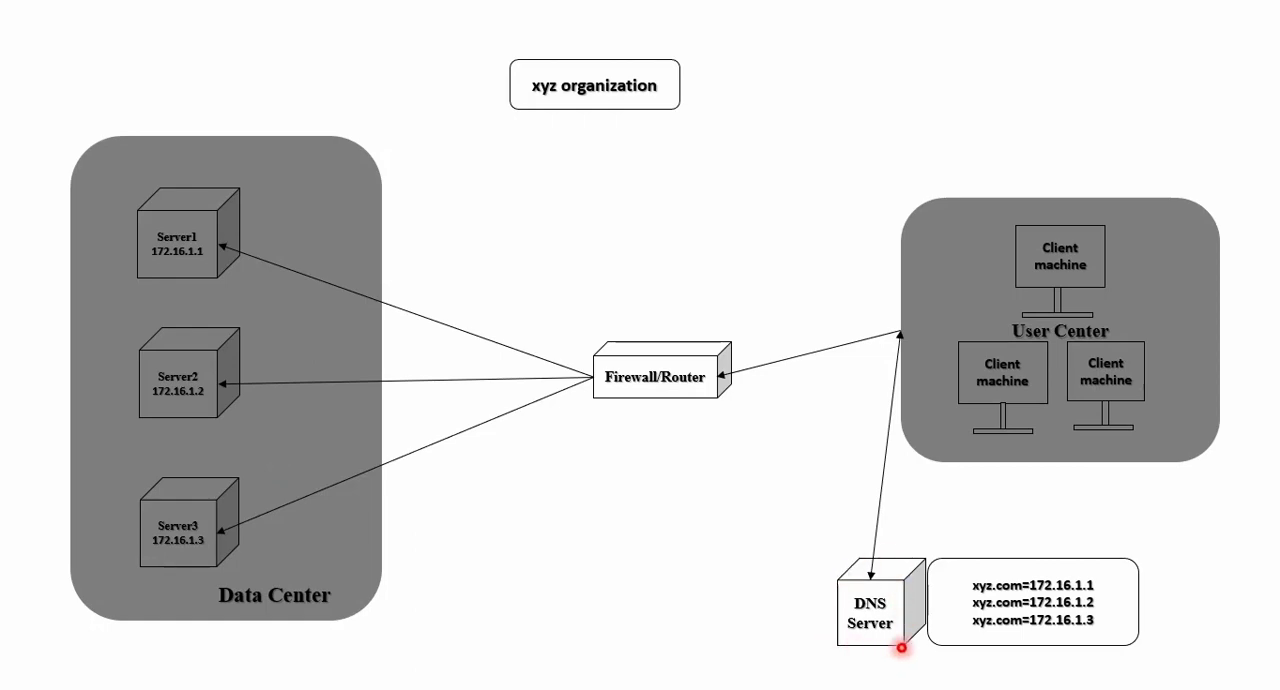
mouse_move(698, 524)
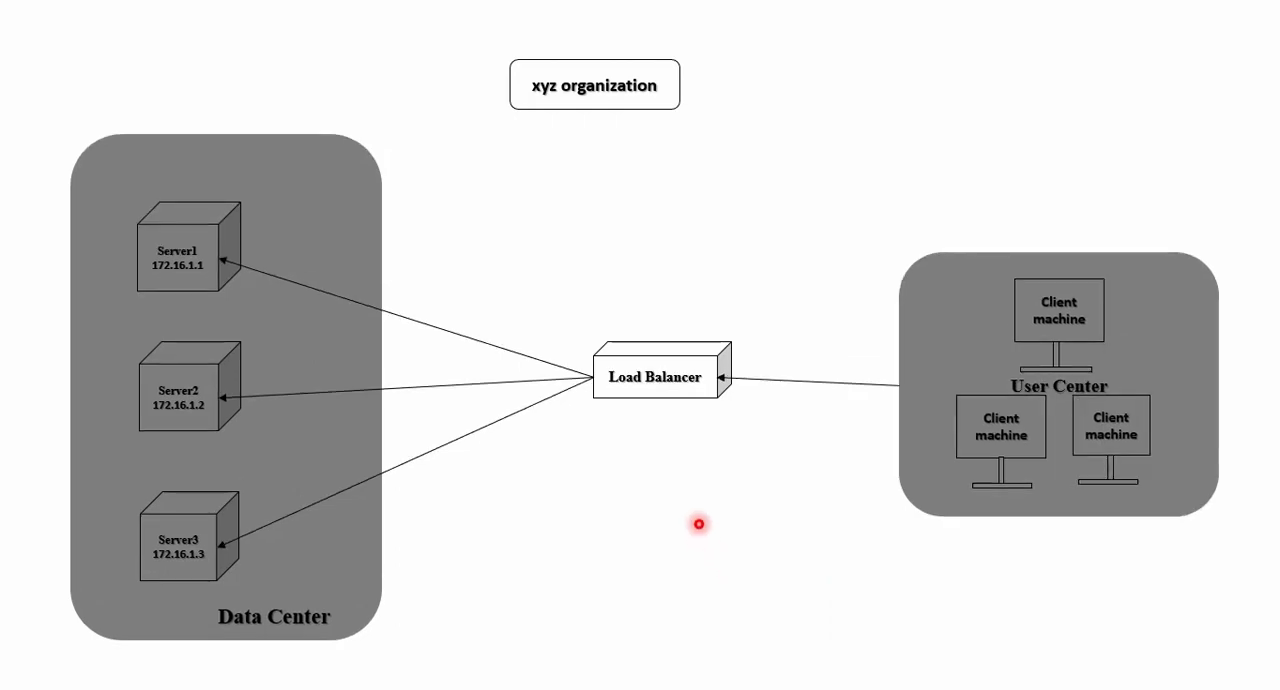
mouse_move(988, 432)
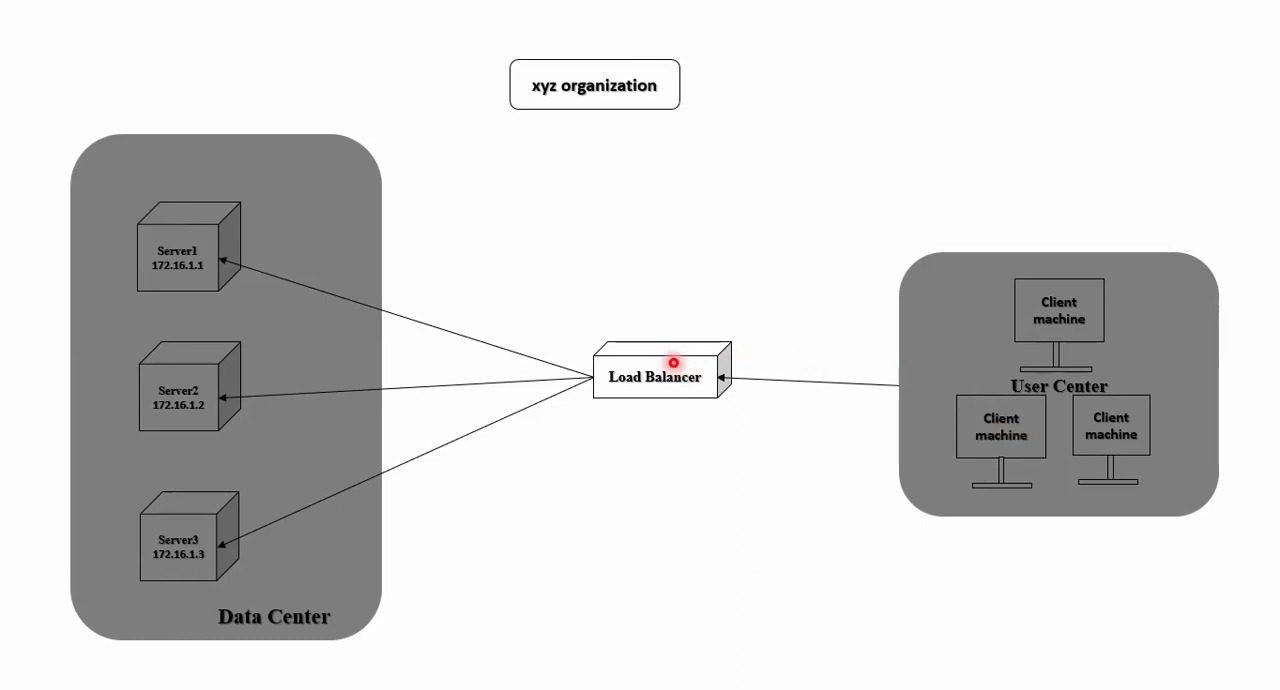
mouse_move(222, 240)
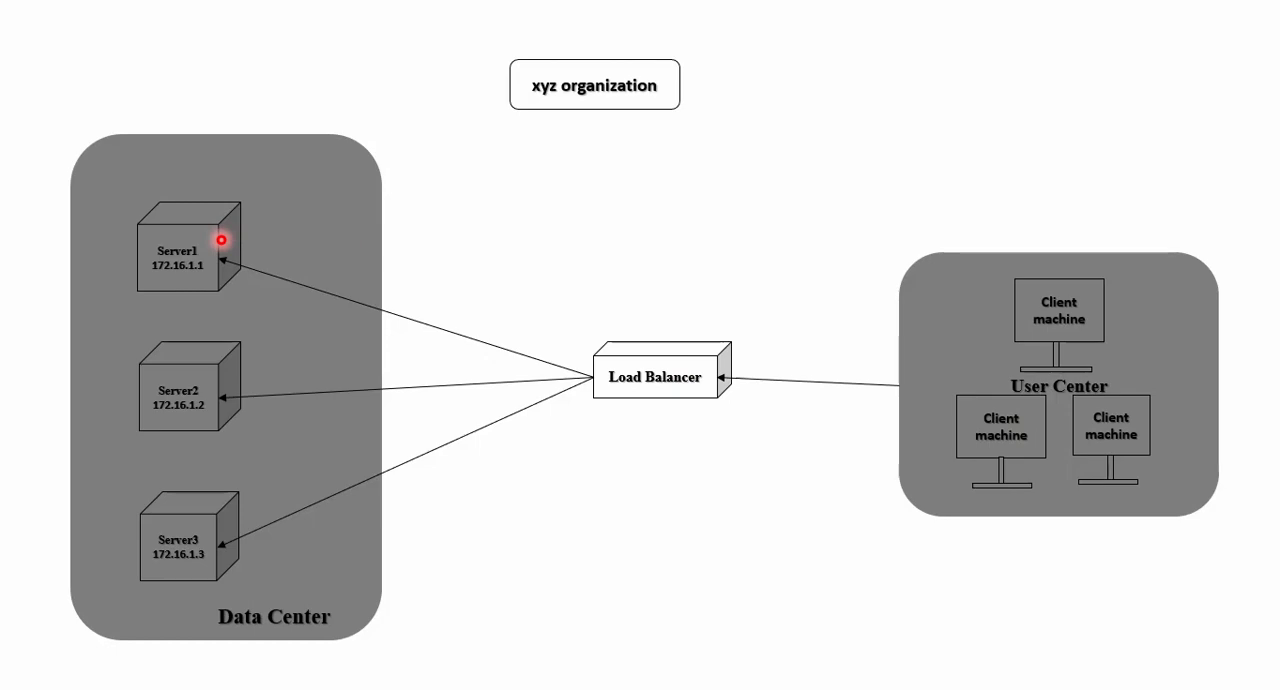
mouse_move(620, 346)
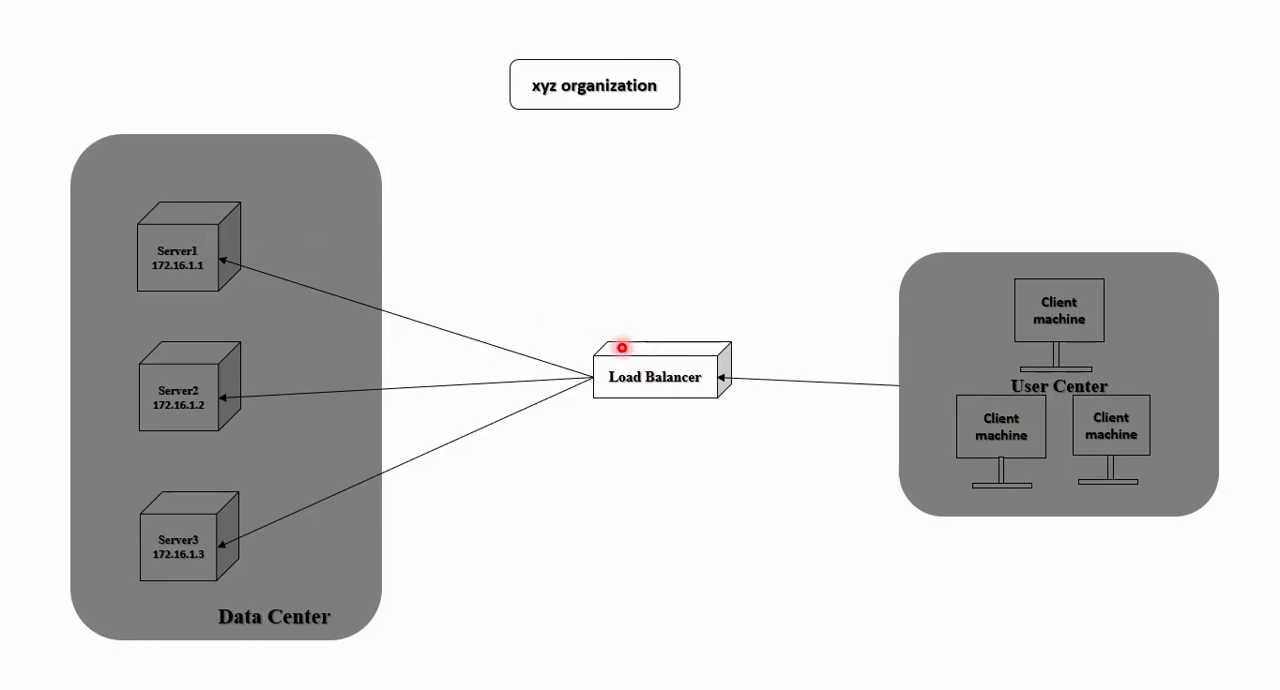
mouse_move(132, 246)
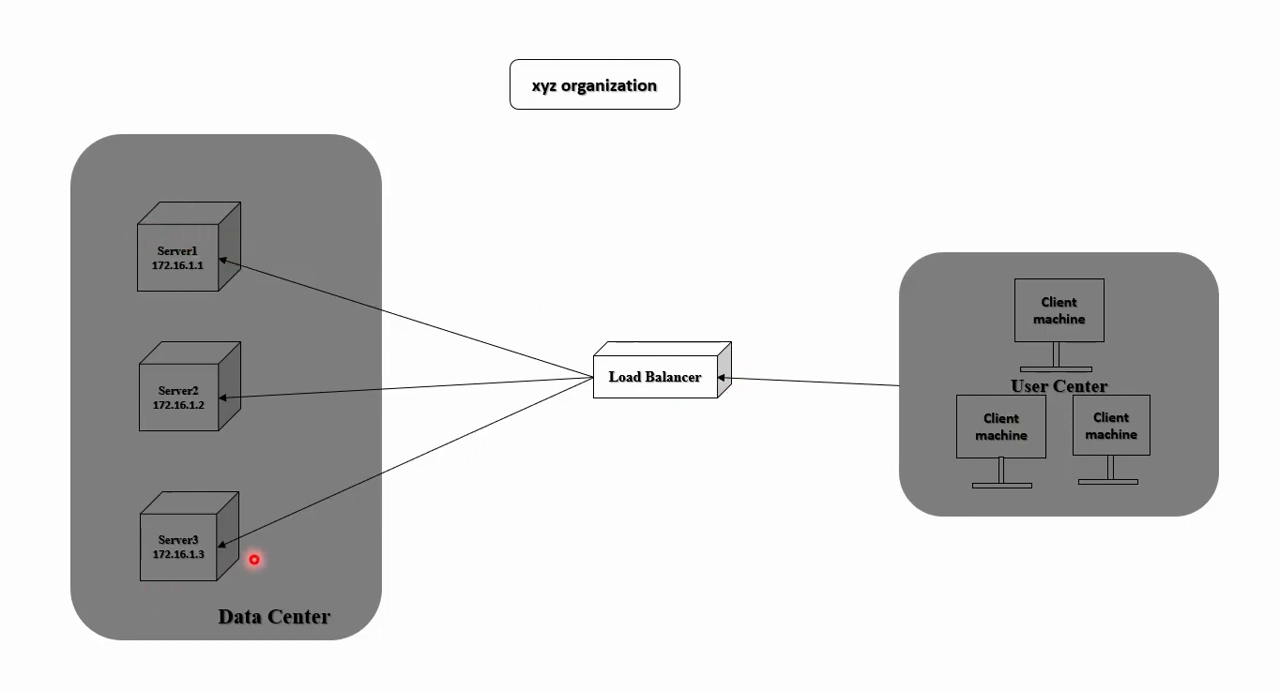
mouse_move(188, 274)
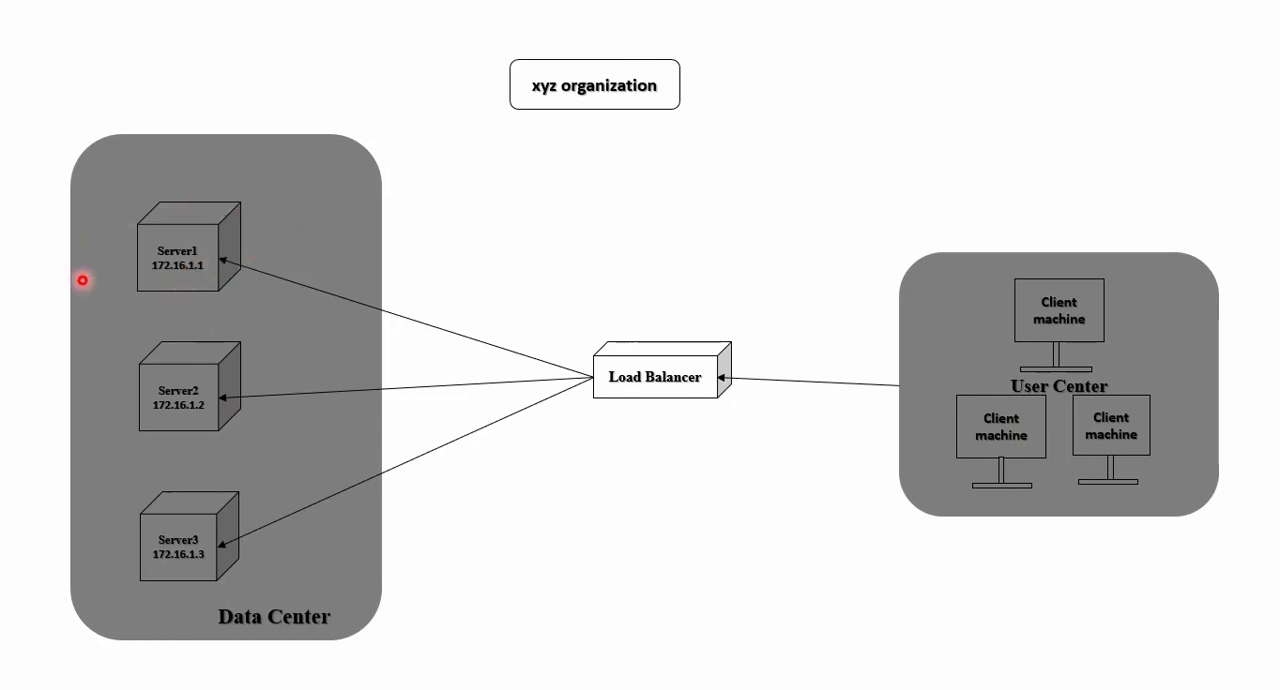
mouse_move(144, 330)
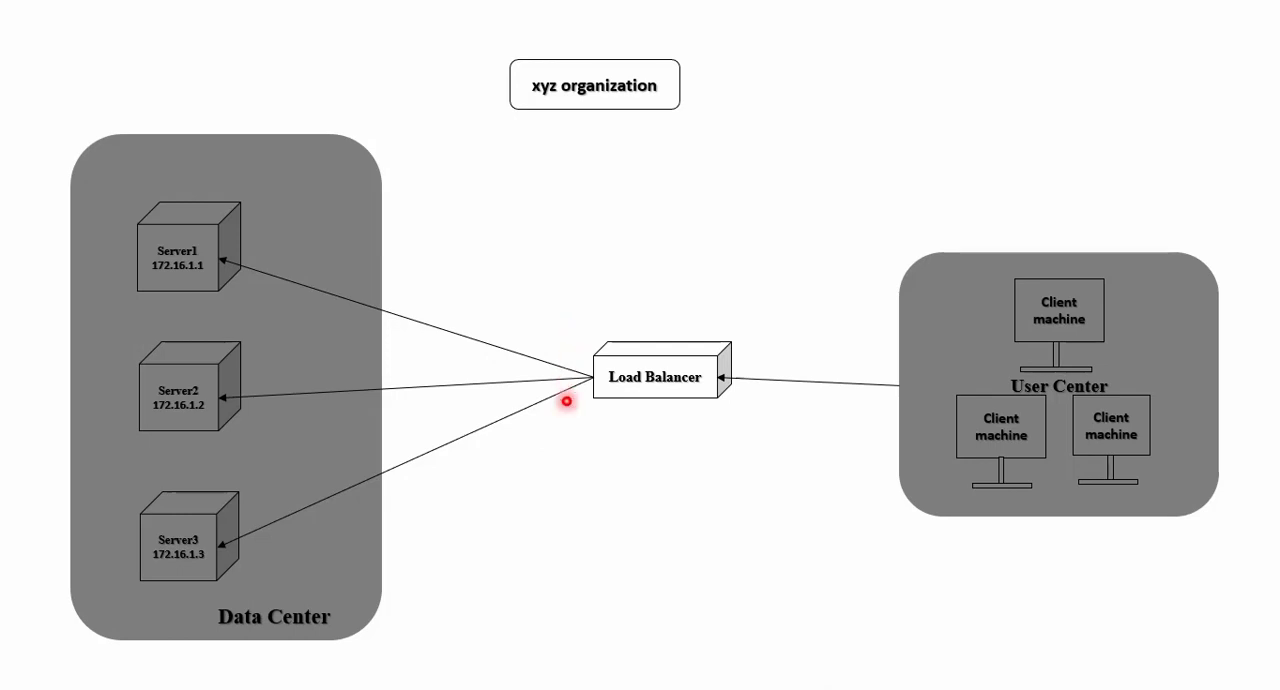
mouse_move(392, 312)
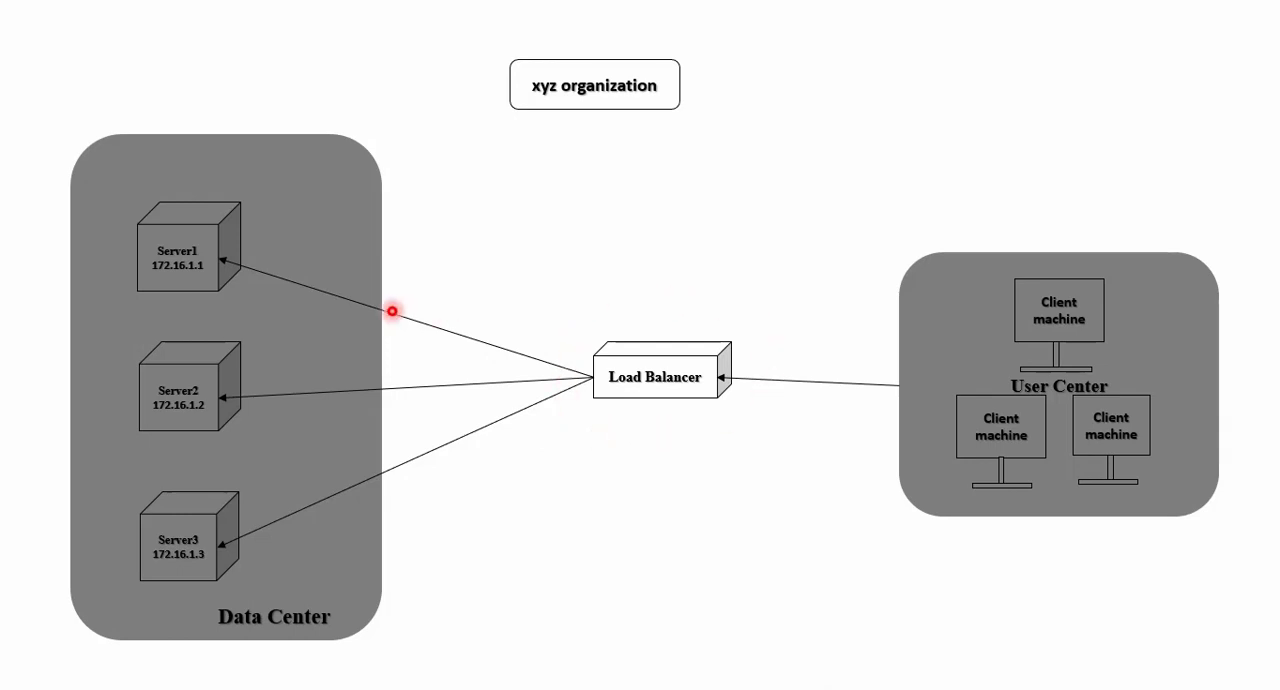
mouse_move(120, 424)
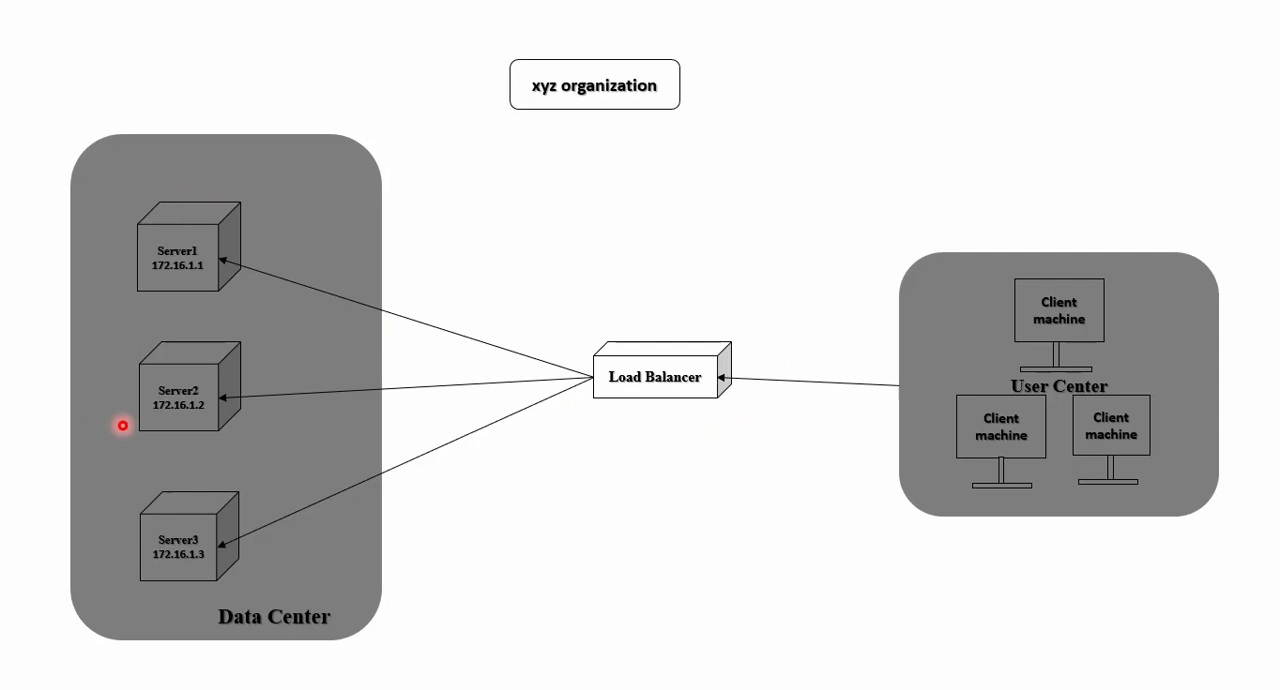
mouse_move(1064, 416)
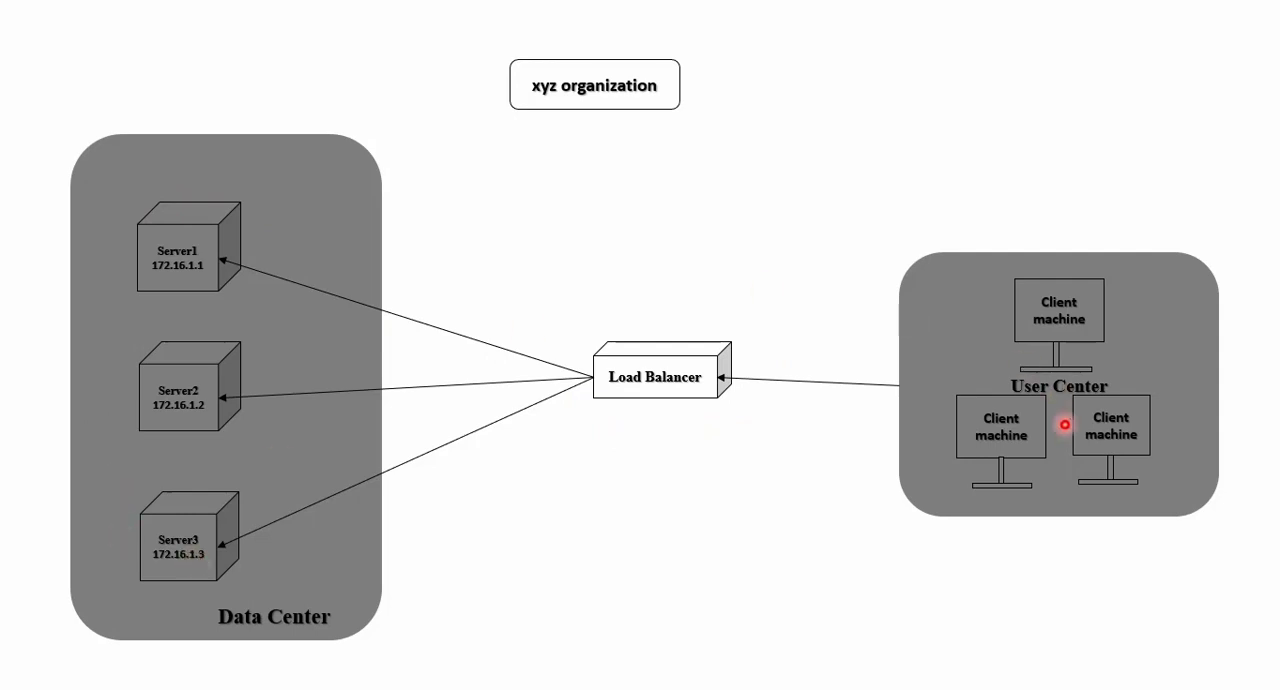
mouse_move(112, 408)
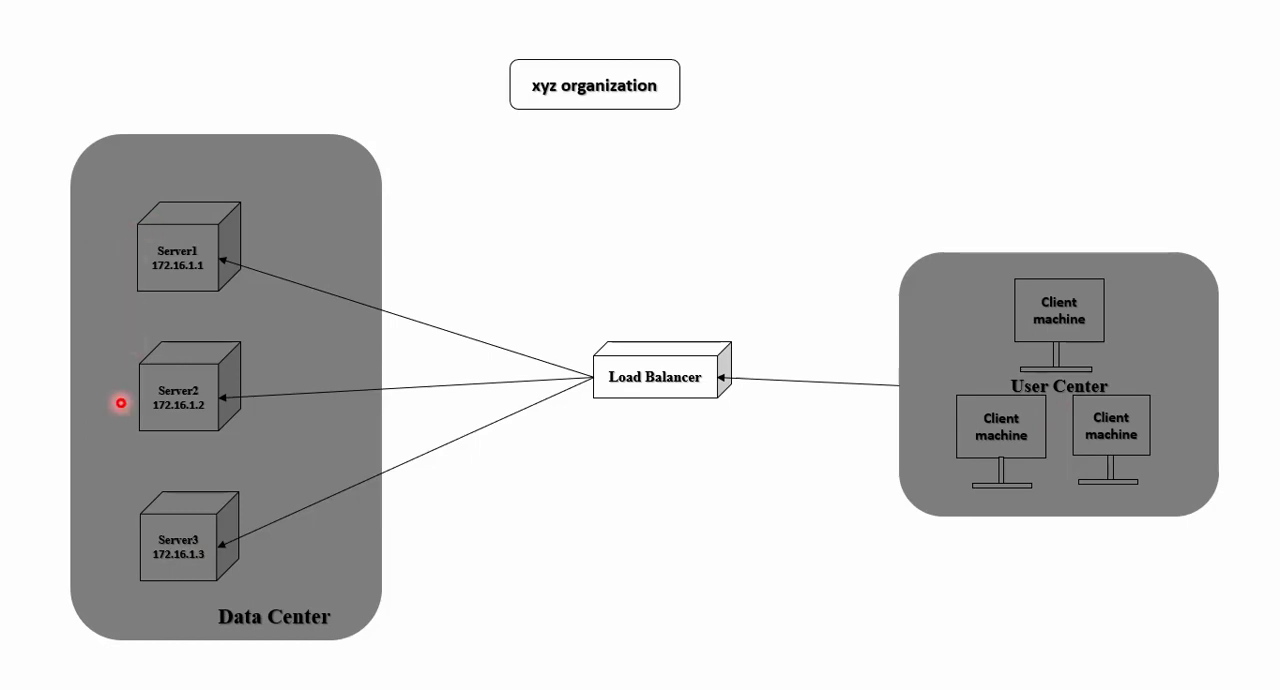
mouse_move(1008, 484)
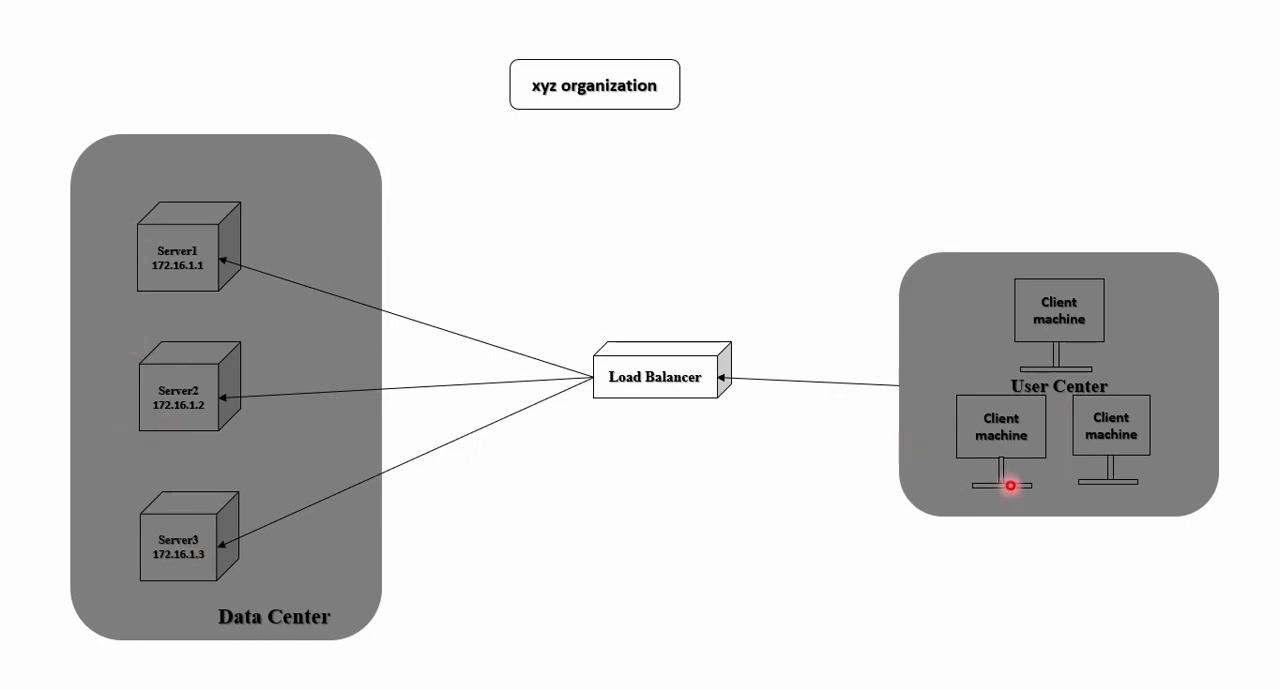
mouse_move(566, 312)
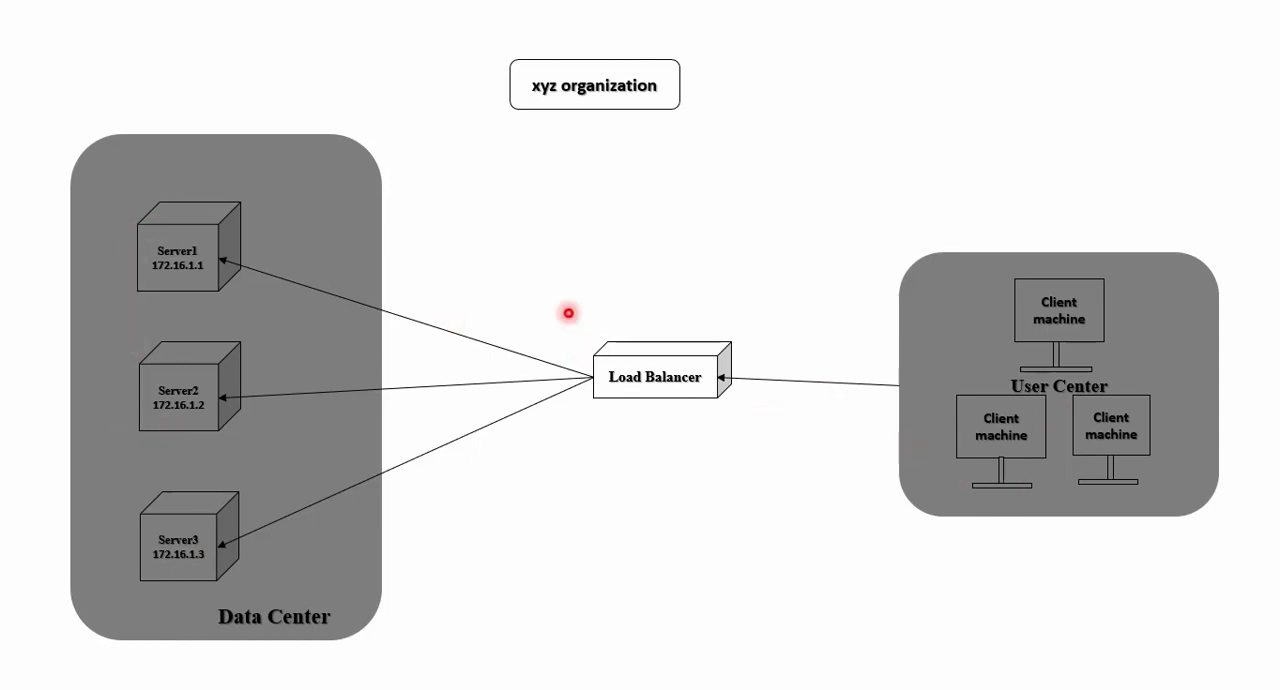
mouse_move(810, 336)
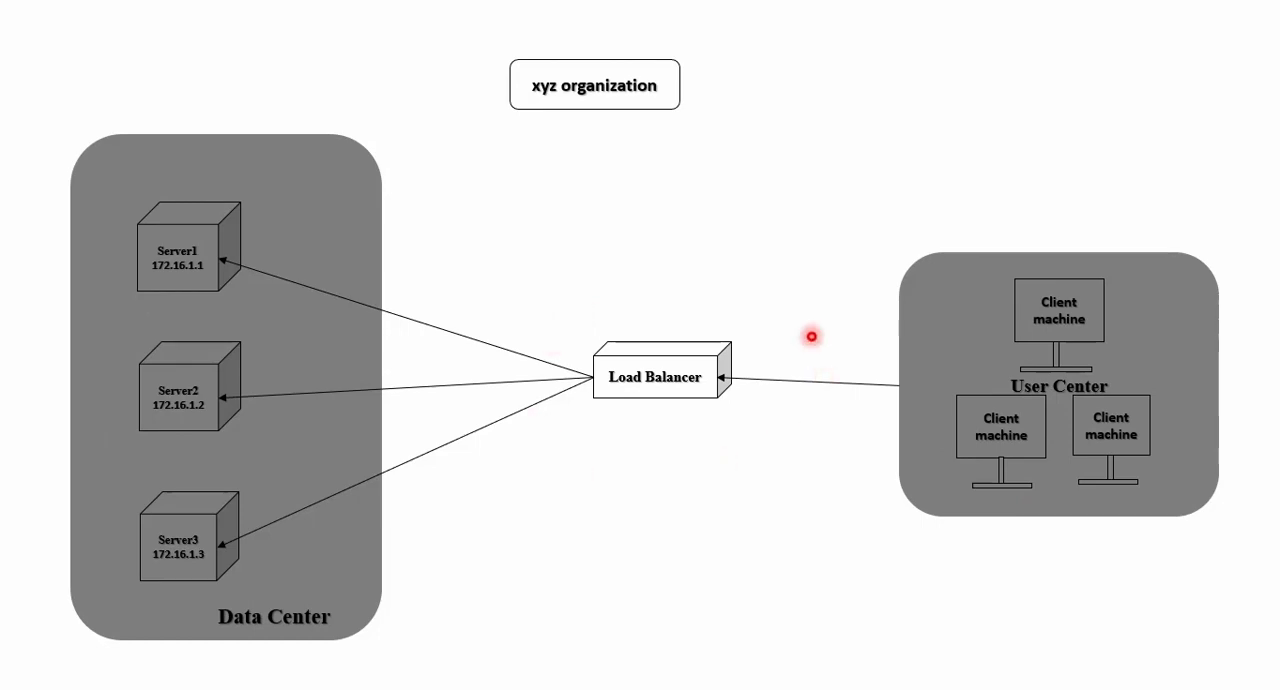
mouse_move(200, 222)
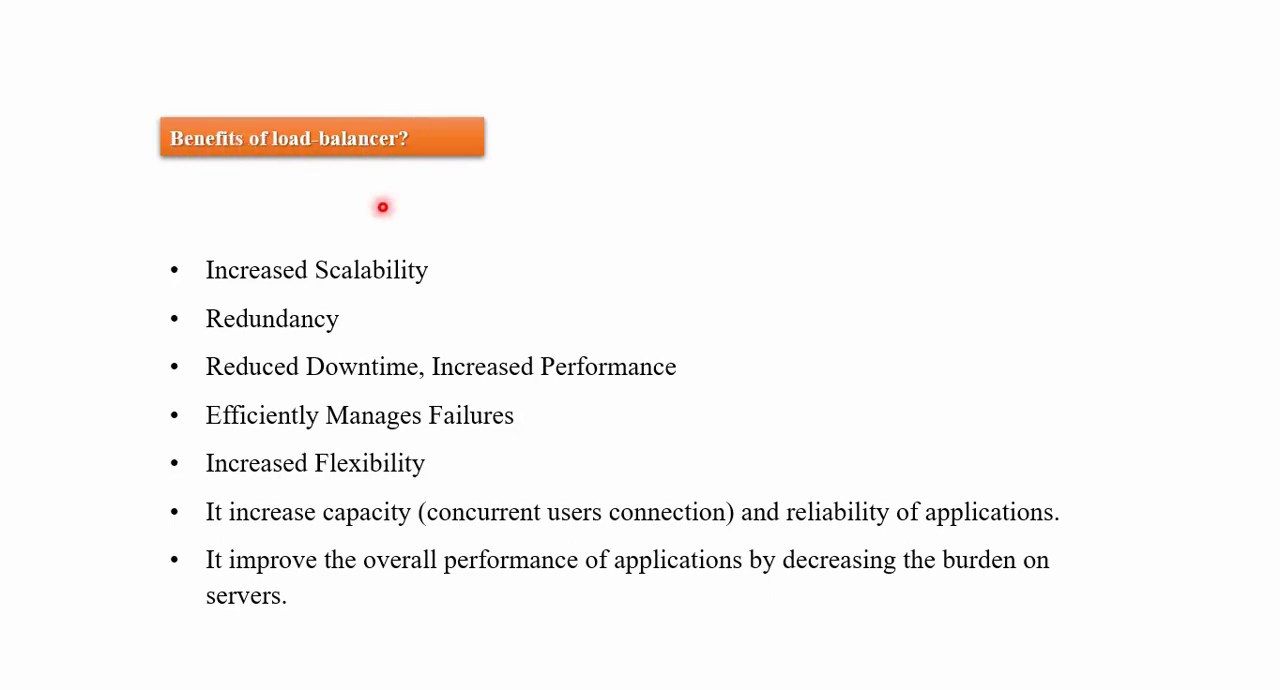
mouse_move(314, 292)
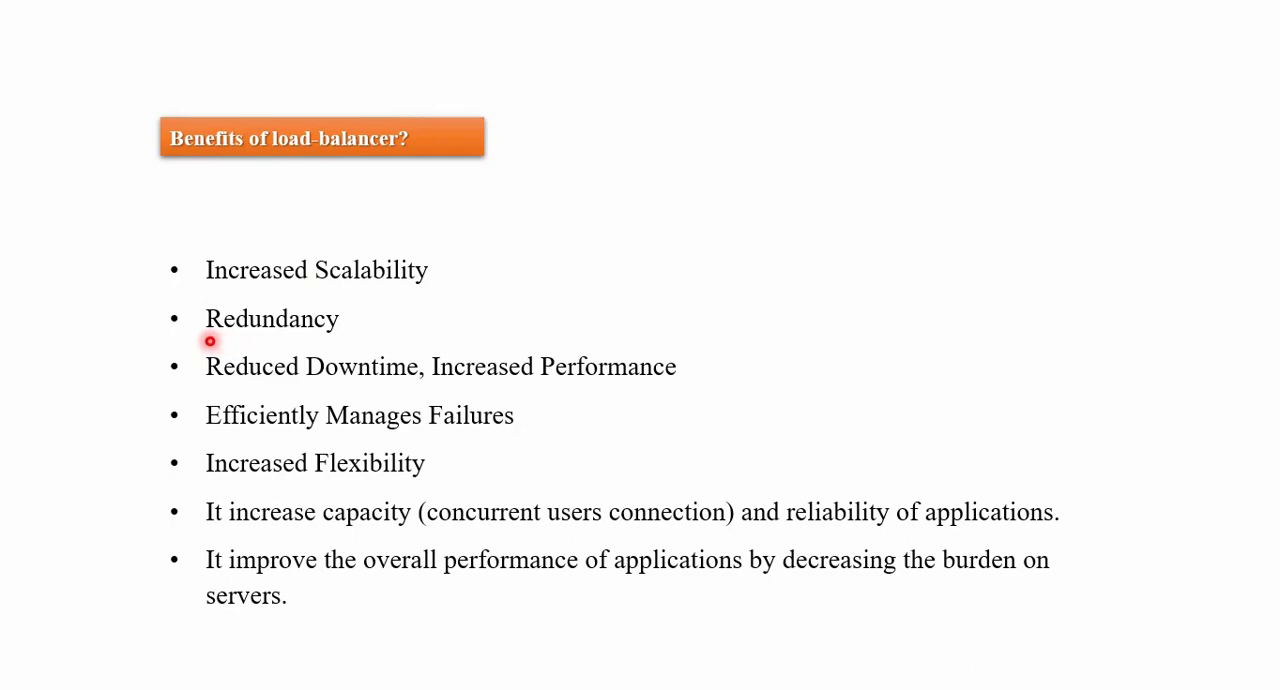
mouse_move(216, 392)
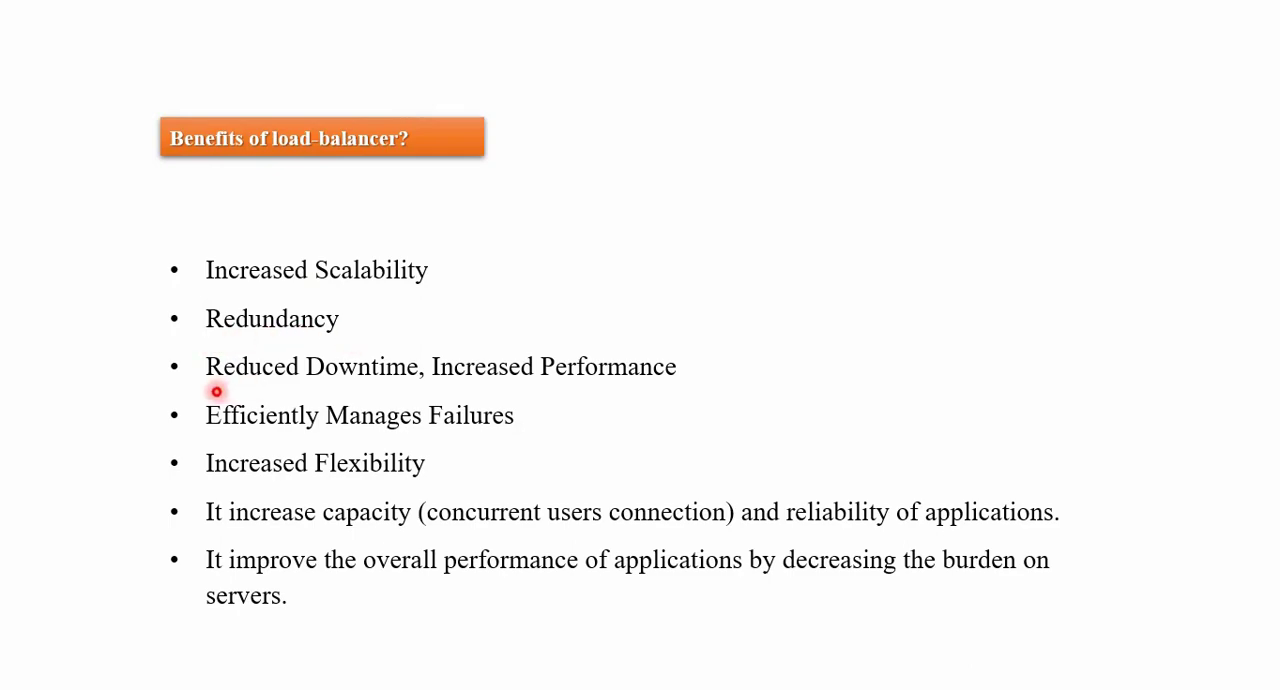
mouse_move(508, 392)
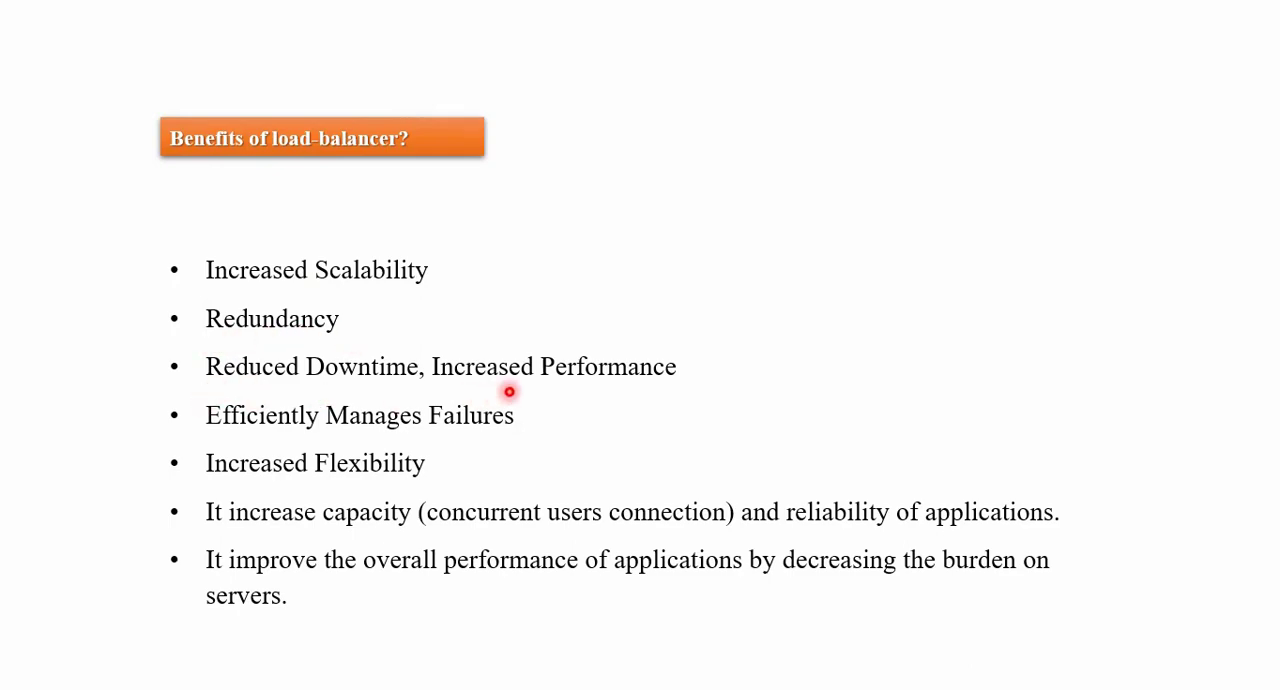
mouse_move(348, 460)
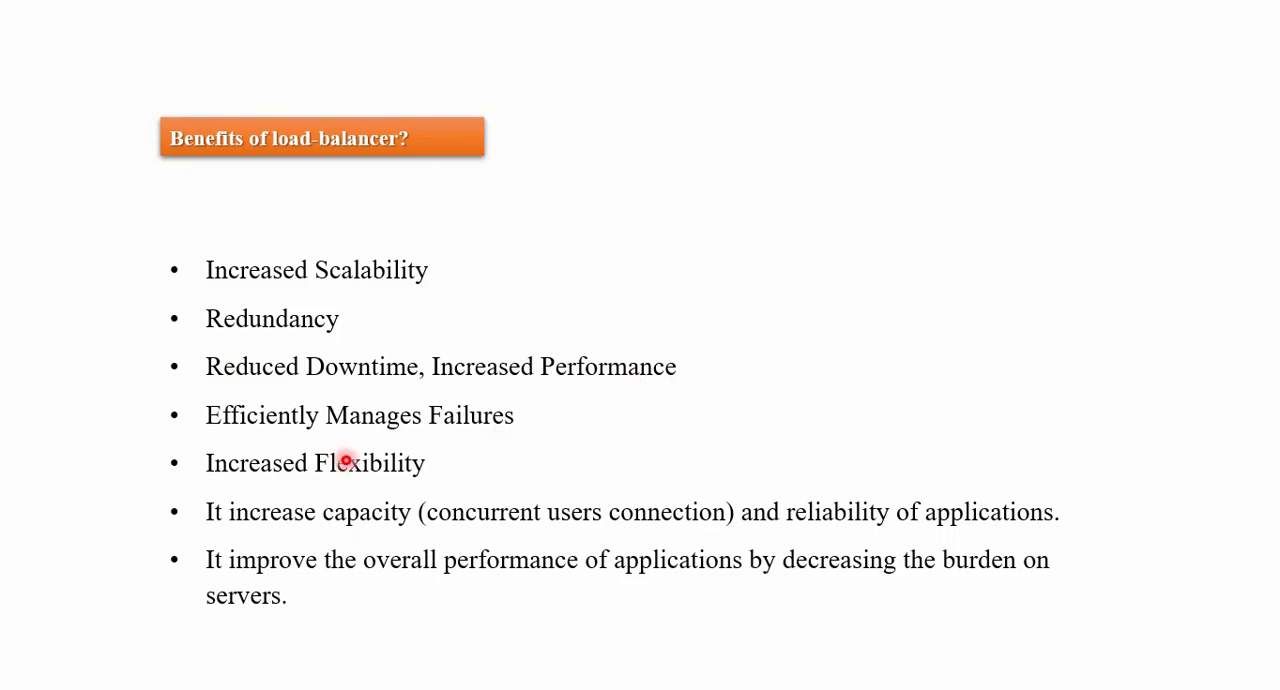
mouse_move(340, 464)
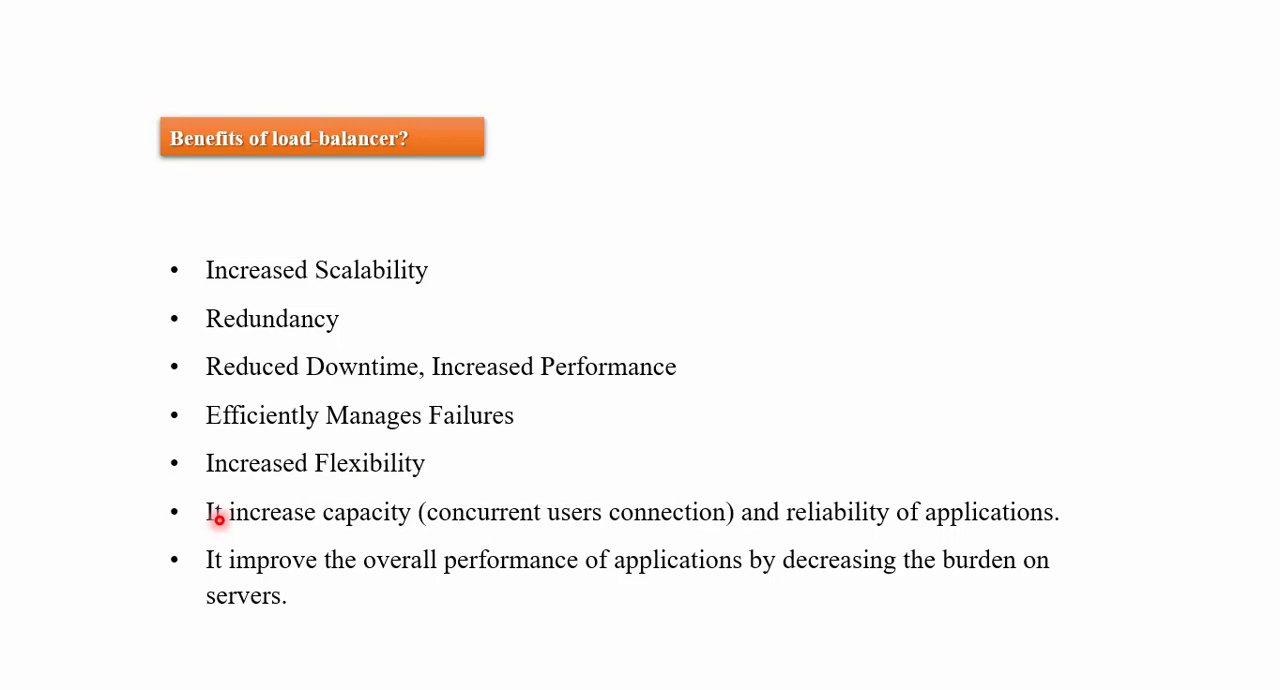
mouse_move(378, 528)
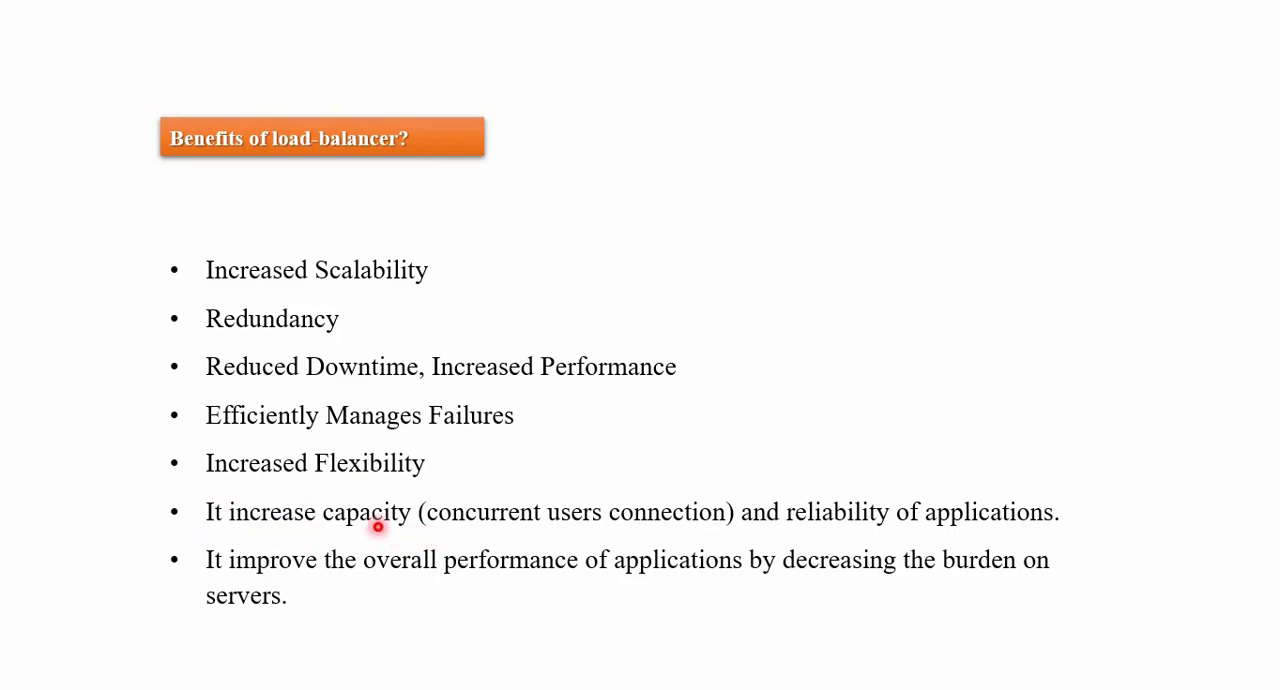
mouse_move(590, 528)
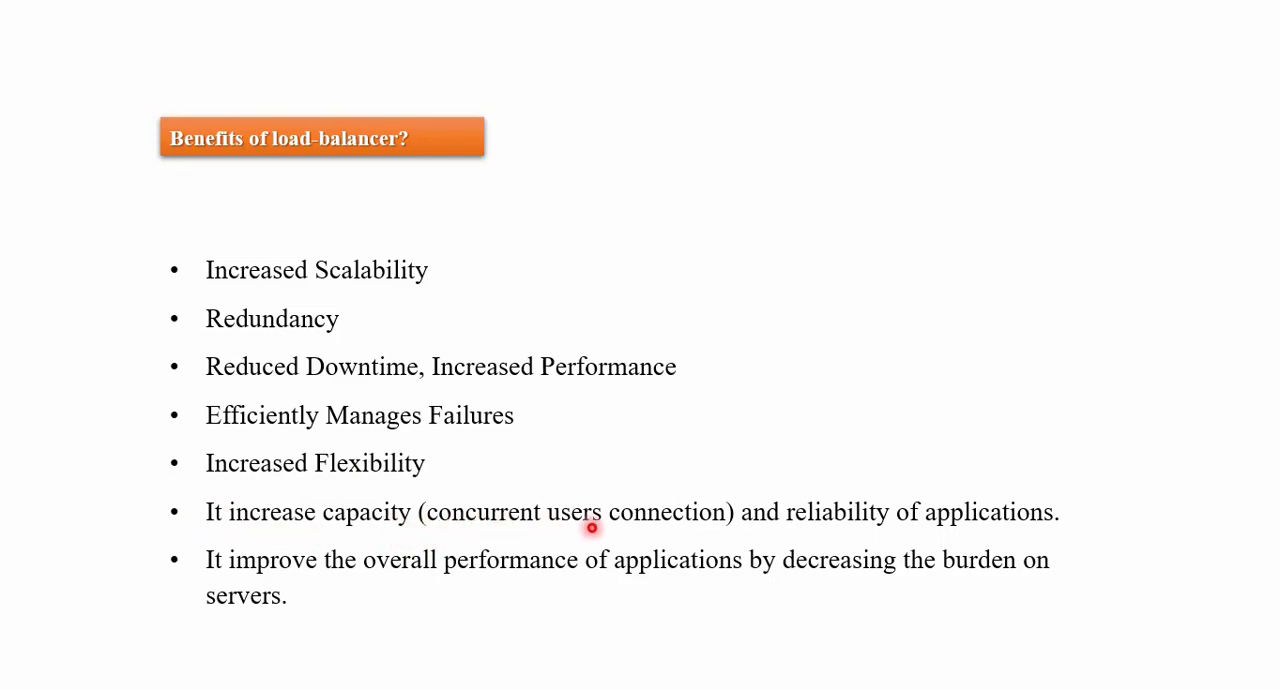
mouse_move(728, 532)
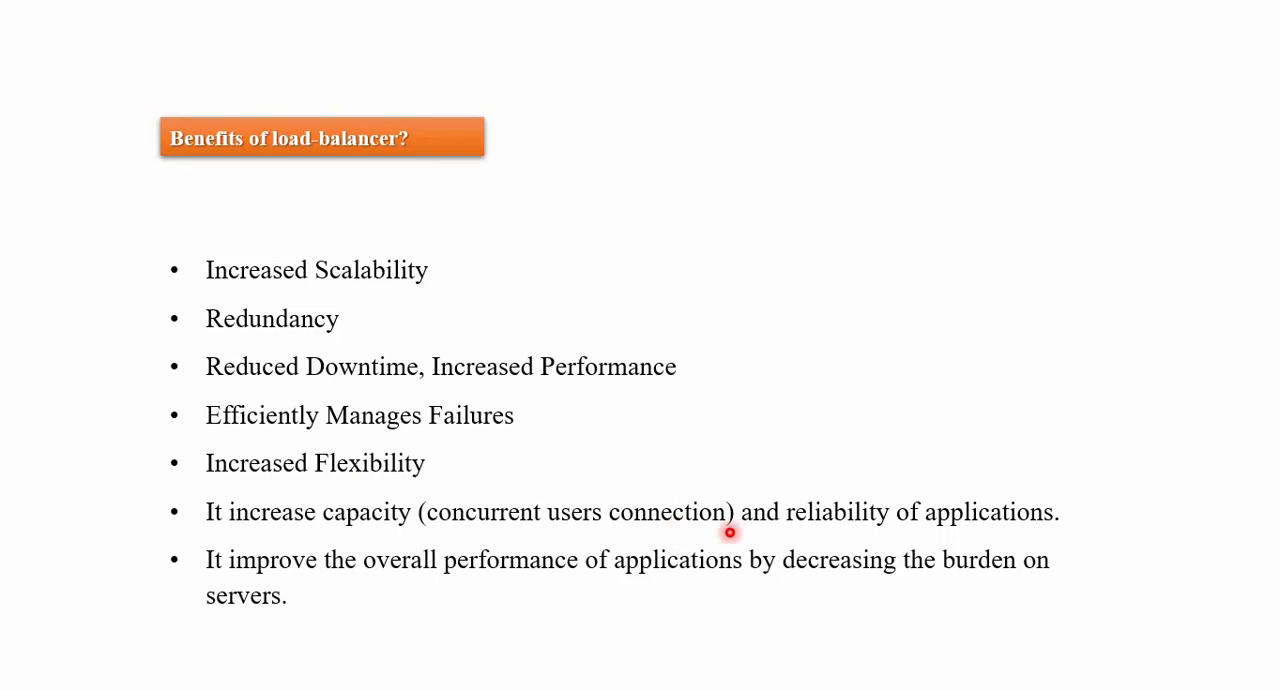
mouse_move(1062, 532)
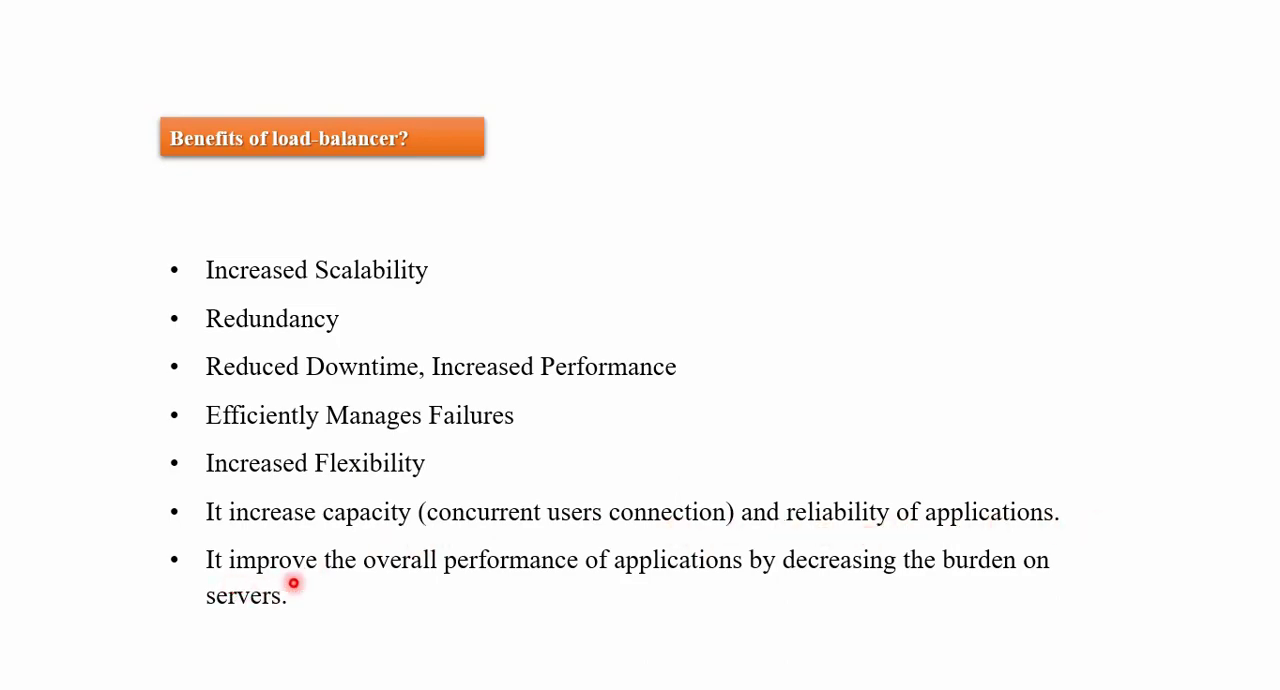
mouse_move(792, 590)
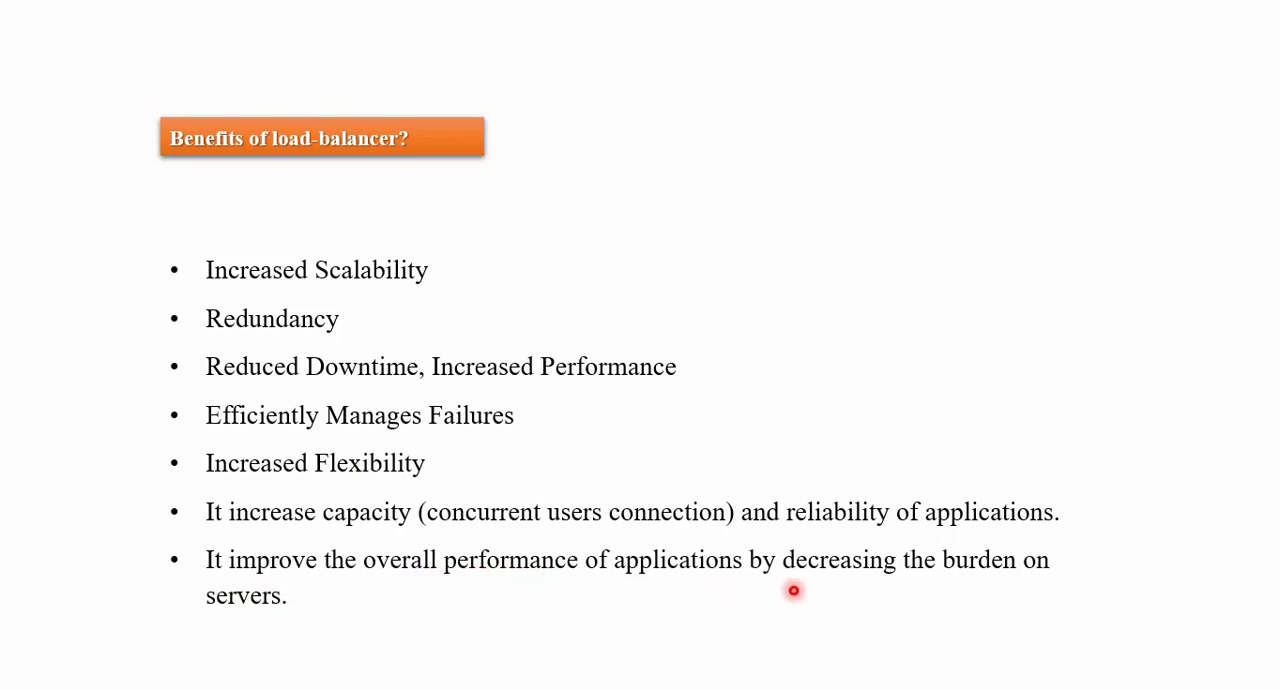
mouse_move(1064, 572)
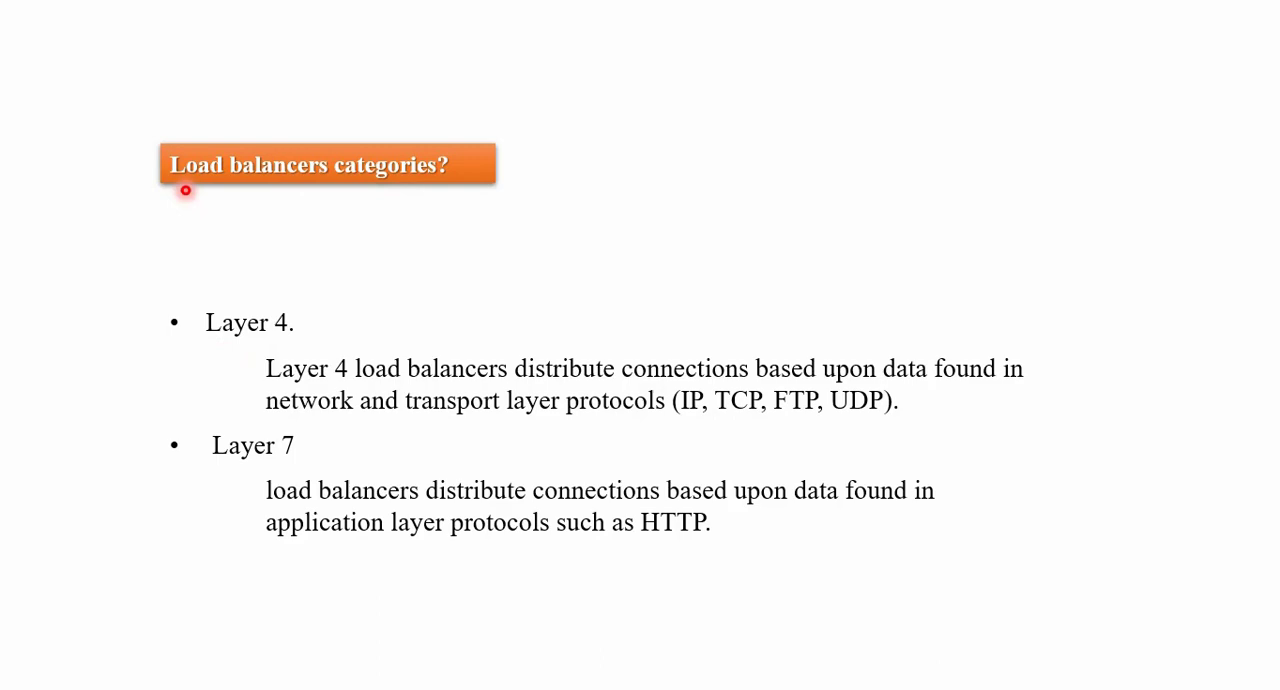
mouse_move(210, 358)
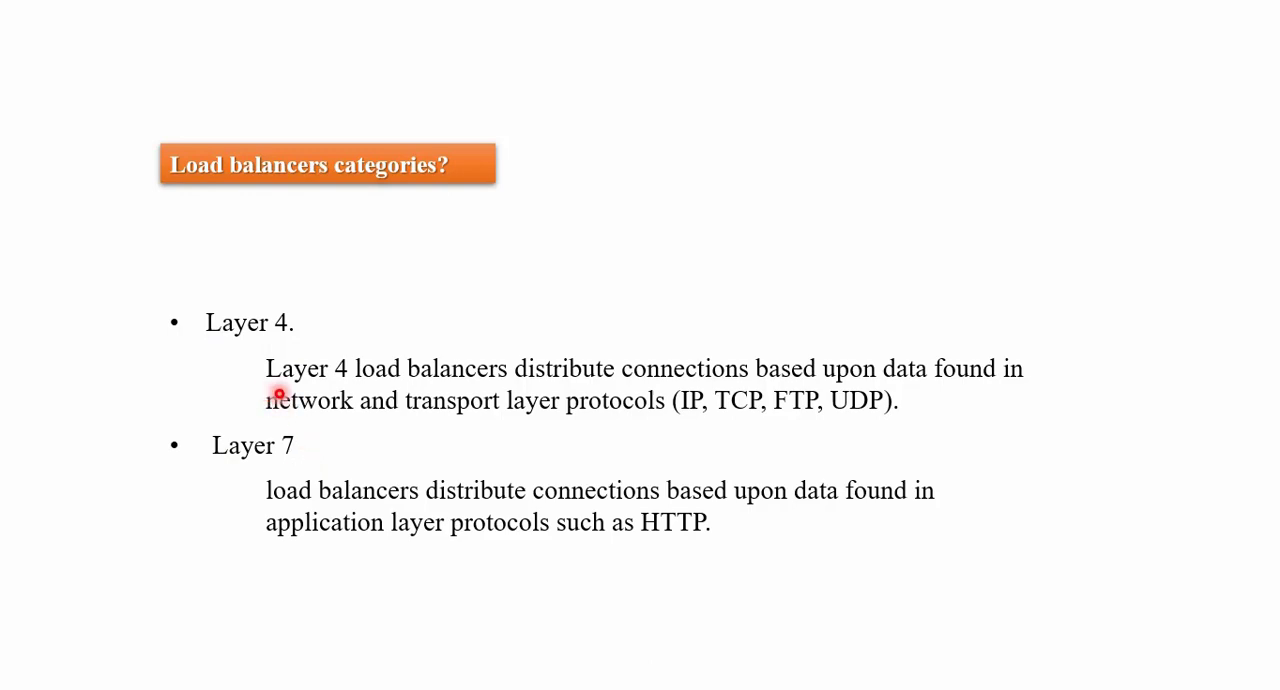
mouse_move(804, 396)
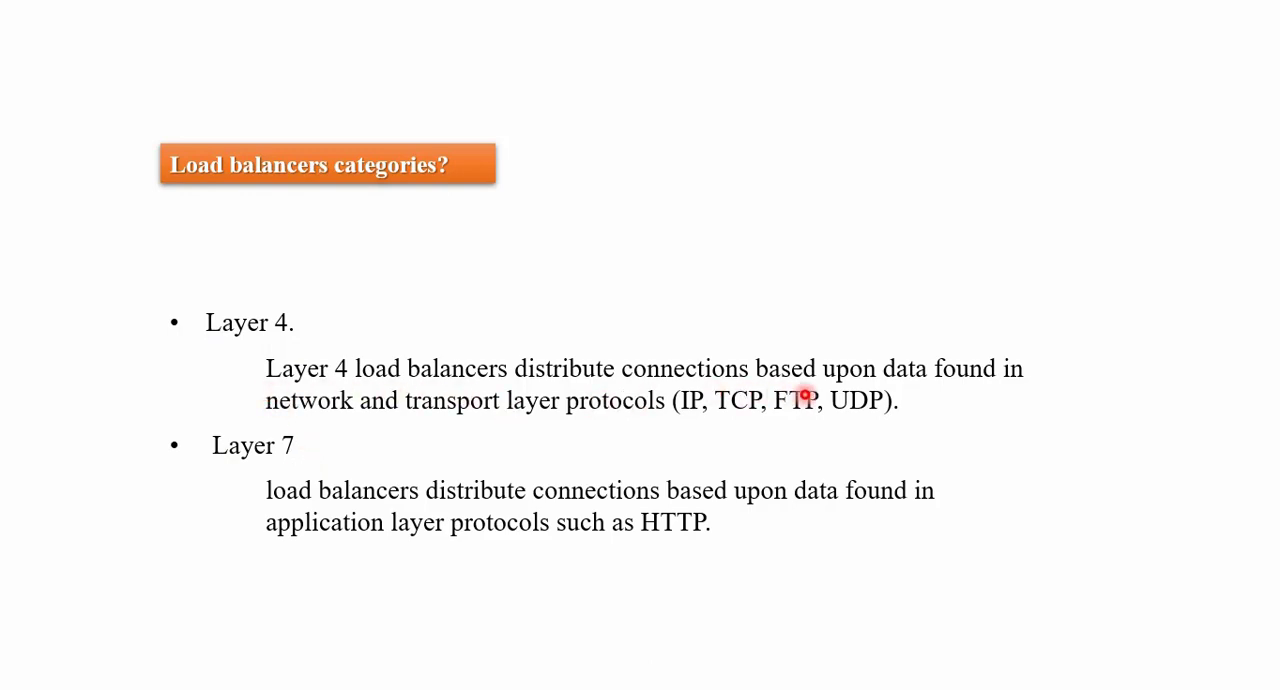
mouse_move(424, 450)
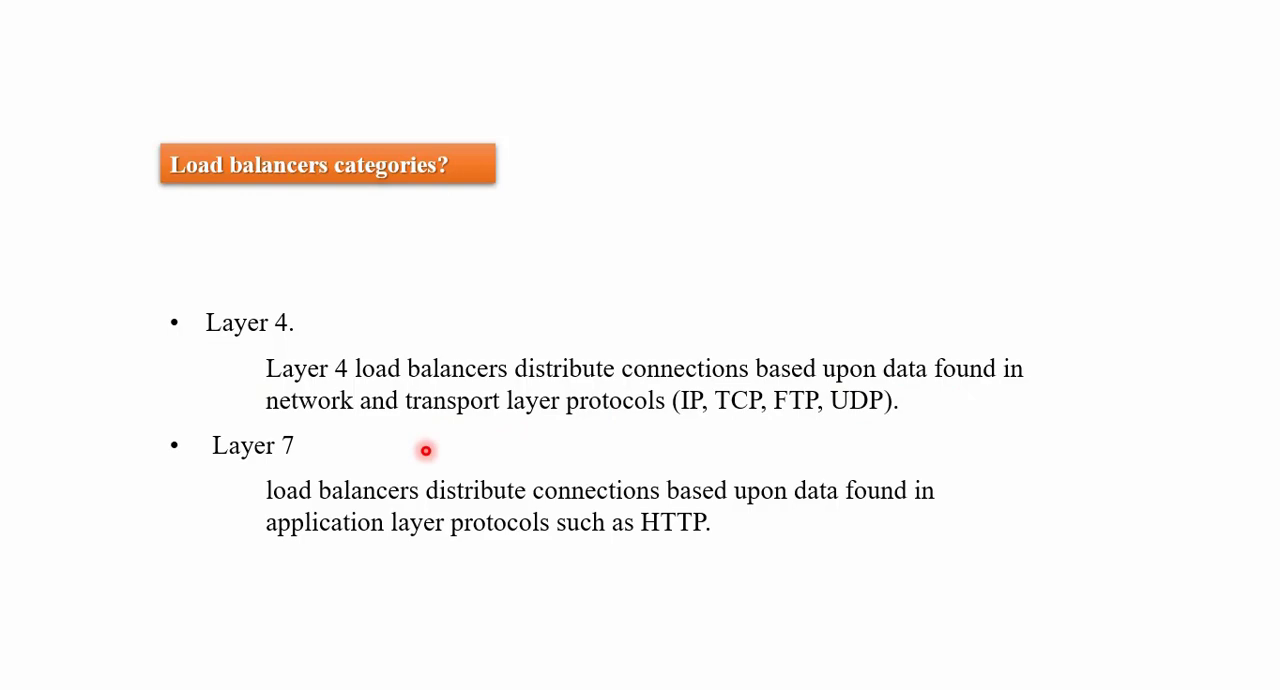
mouse_move(298, 474)
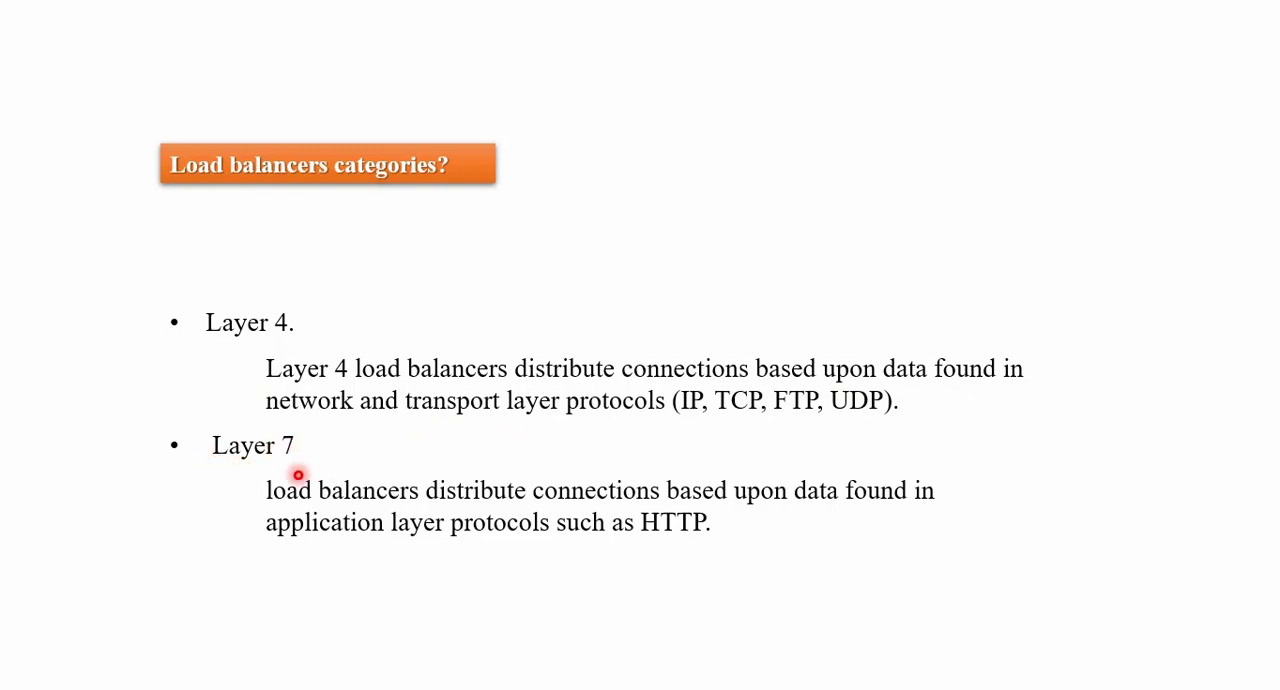
mouse_move(840, 512)
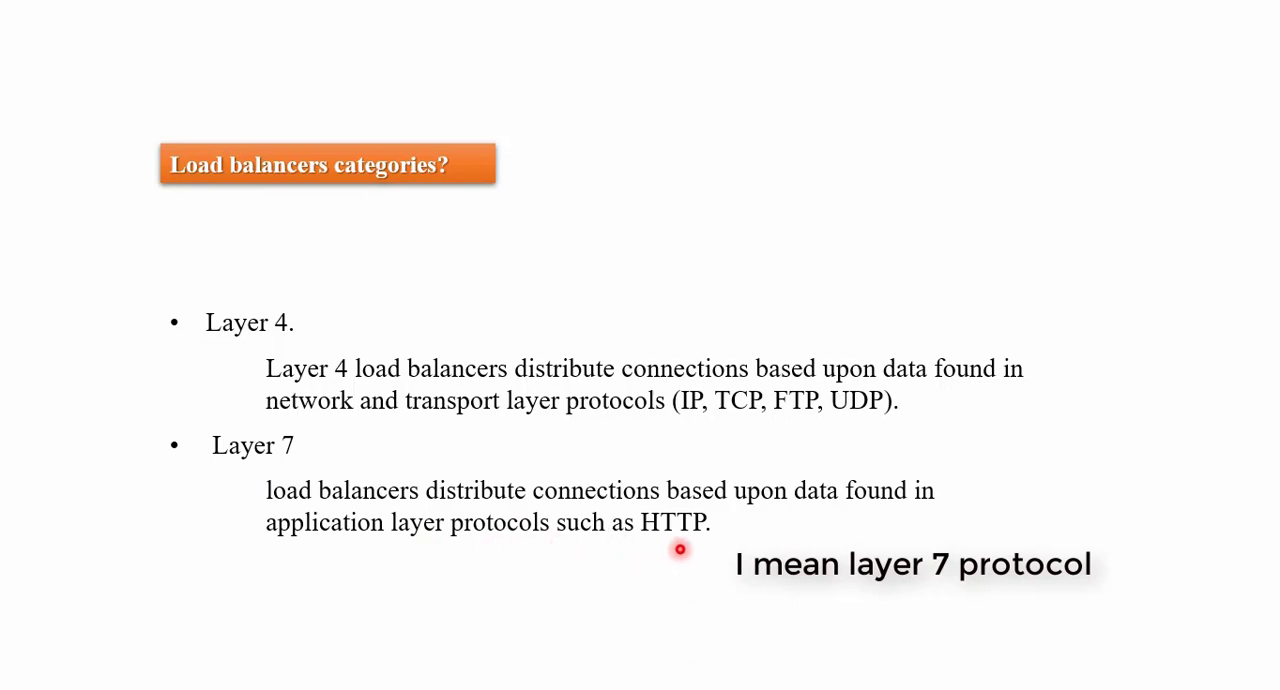
mouse_move(640, 448)
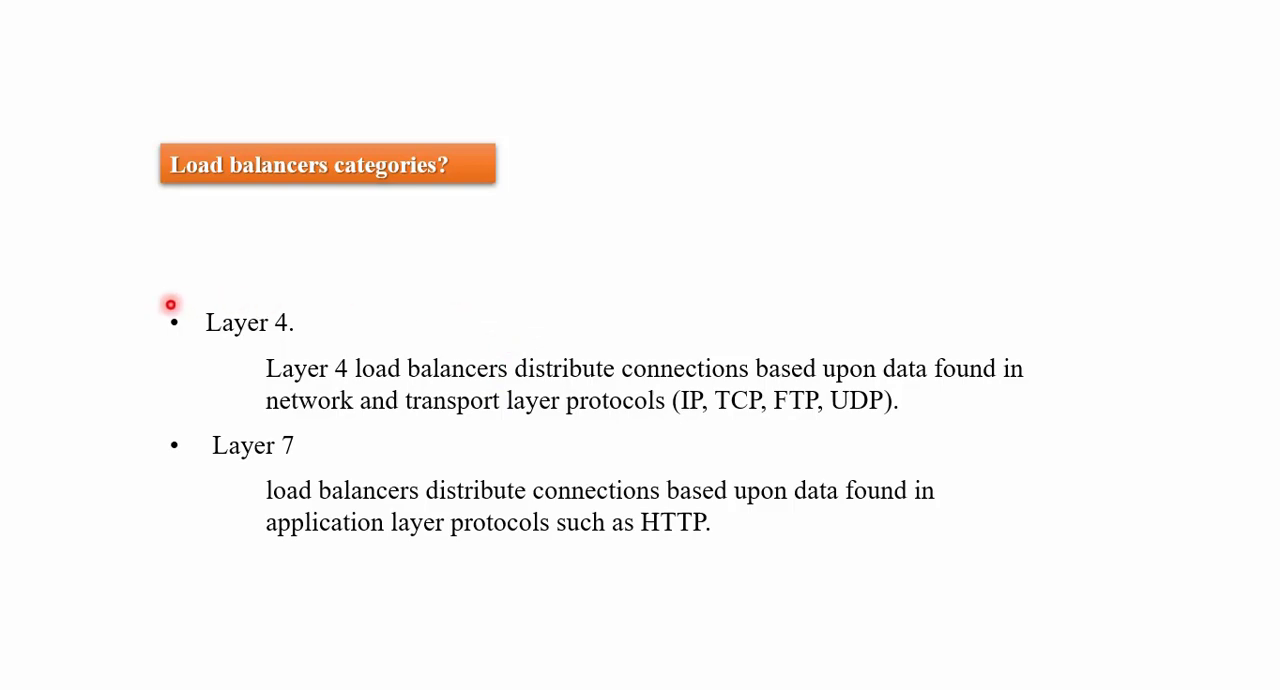
mouse_move(232, 356)
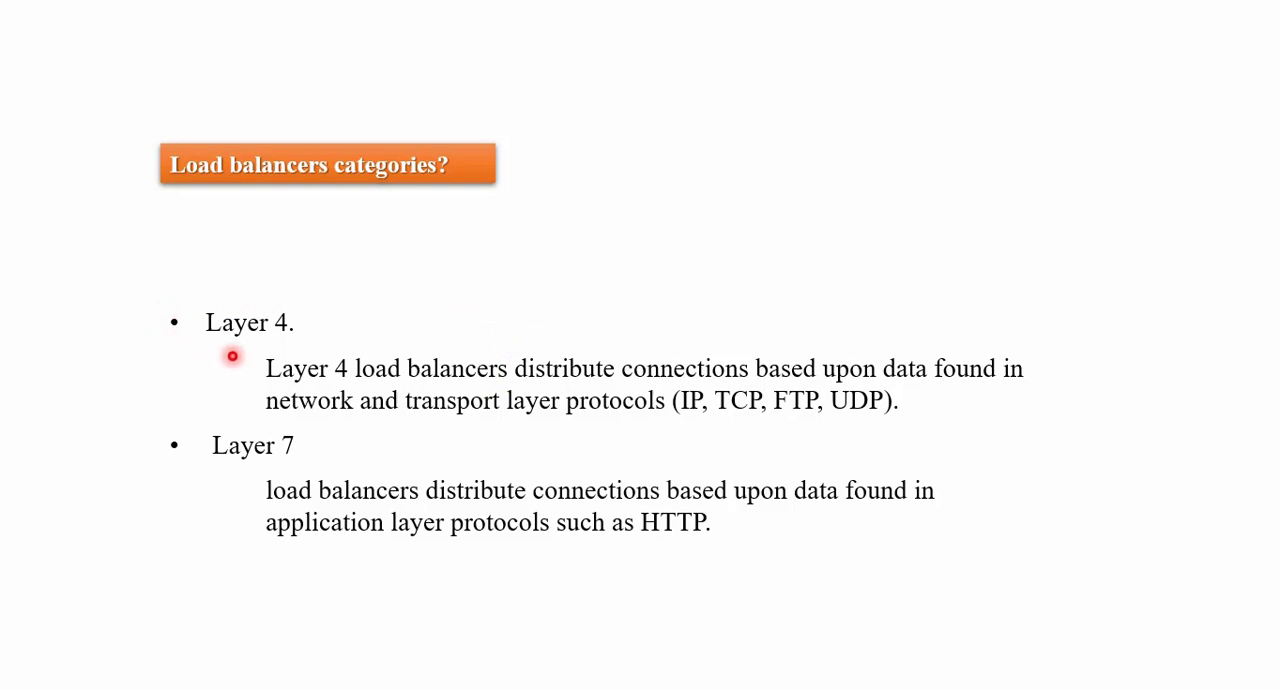